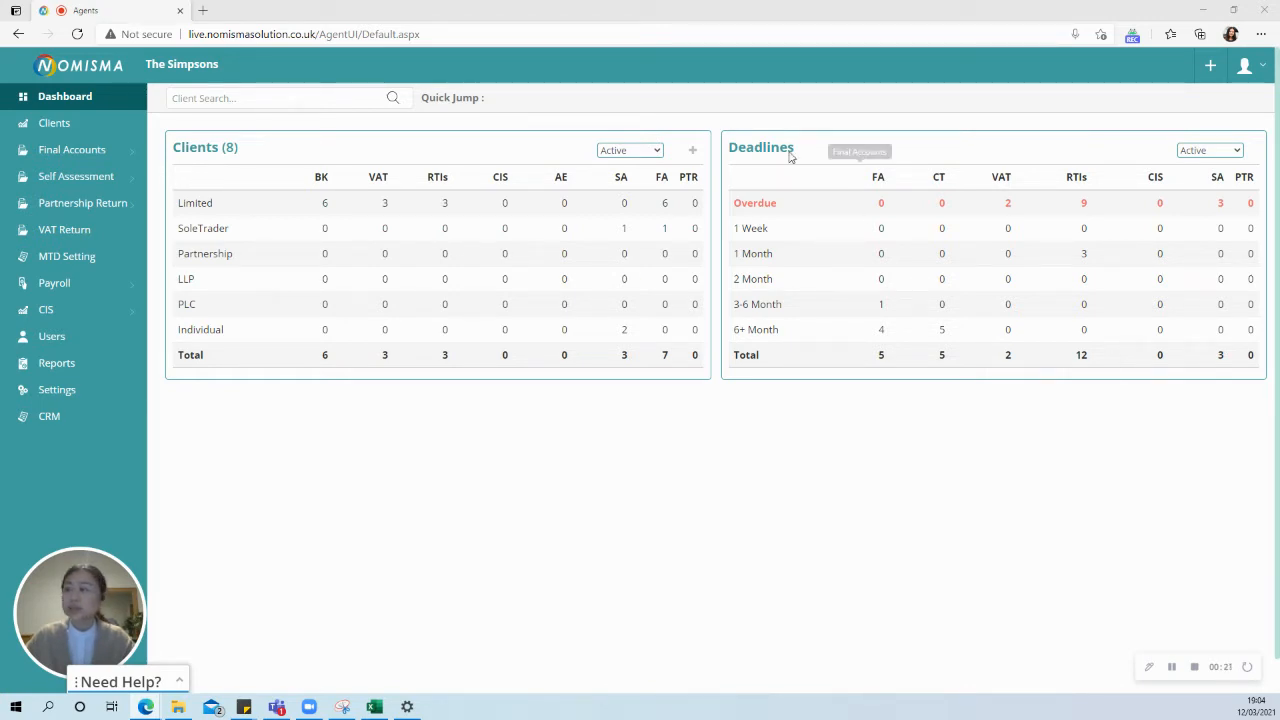
mouse_move(575, 467)
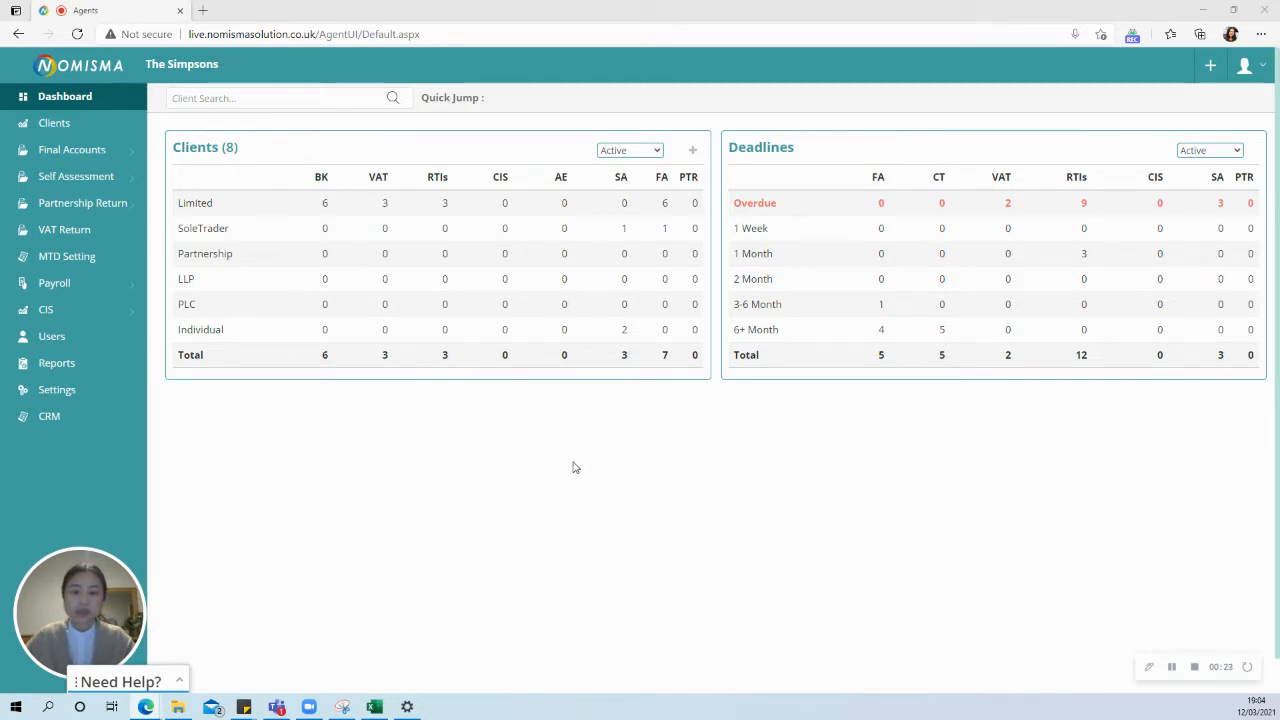
mouse_move(1127, 88)
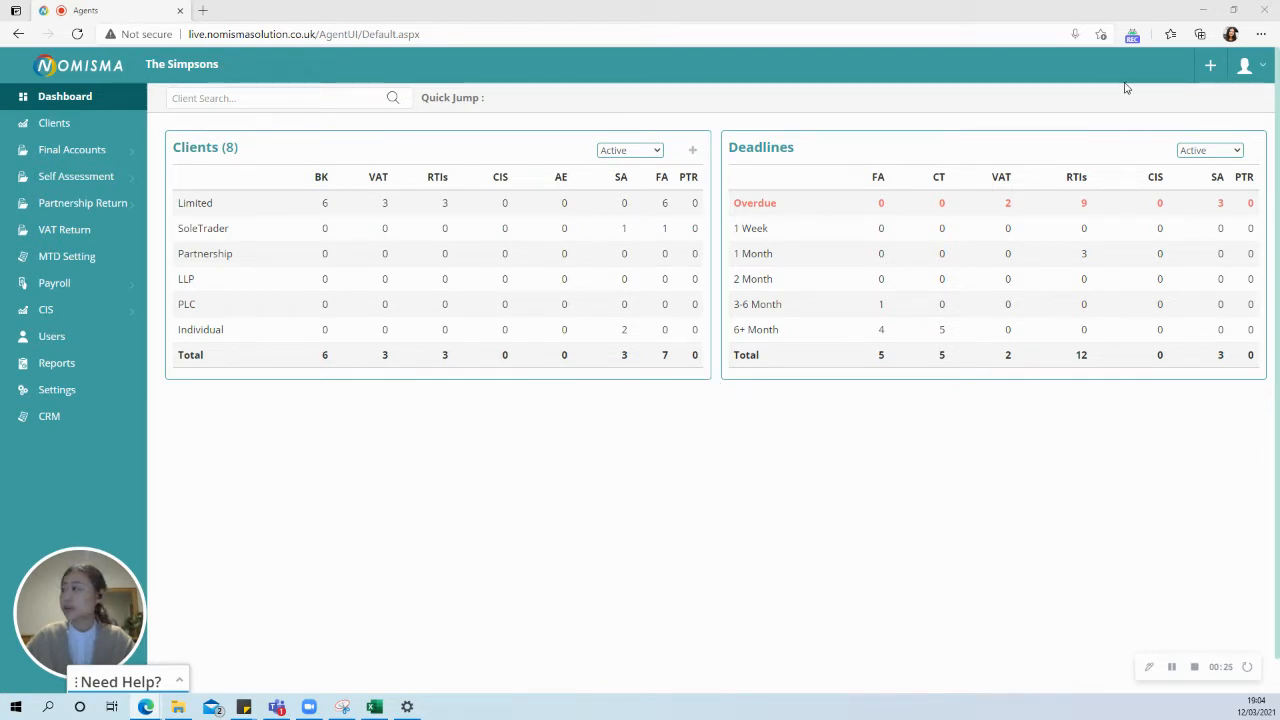
Open the quick-add menu from the + icon on the dashboard.
left_click(1209, 65)
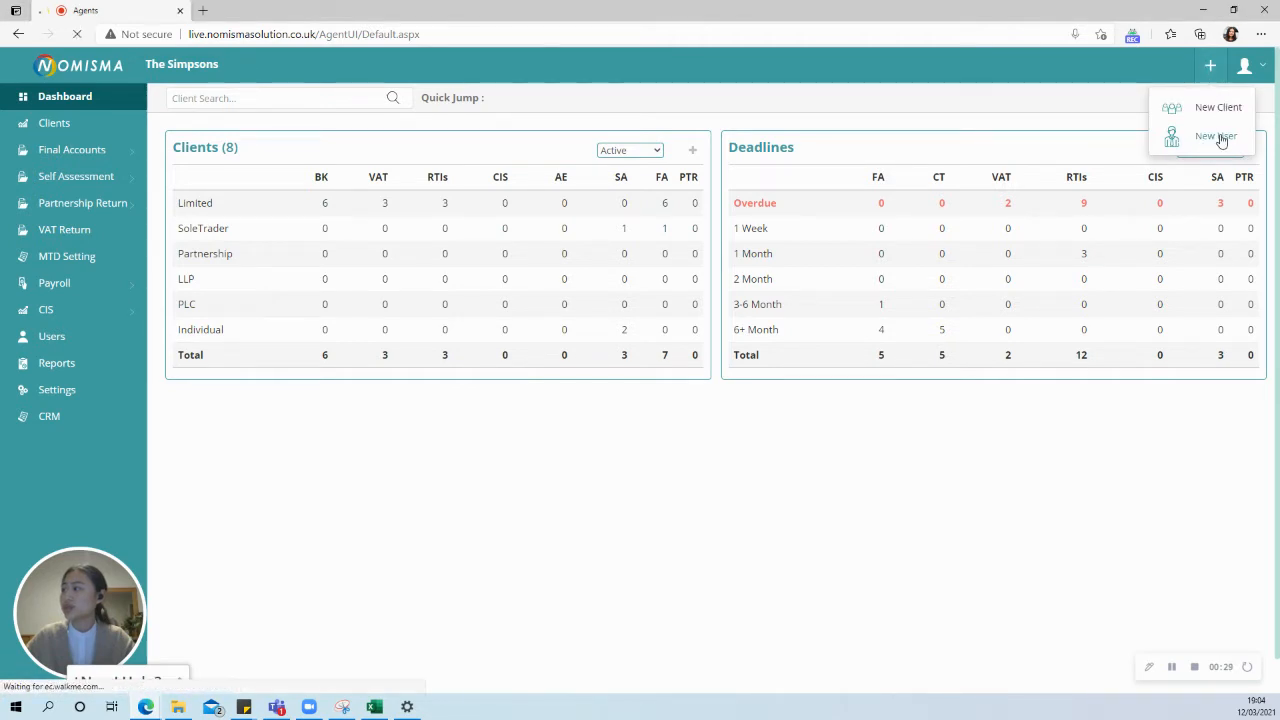
Choose New User, then pick Accountant as the user type.
left_click(1216, 135)
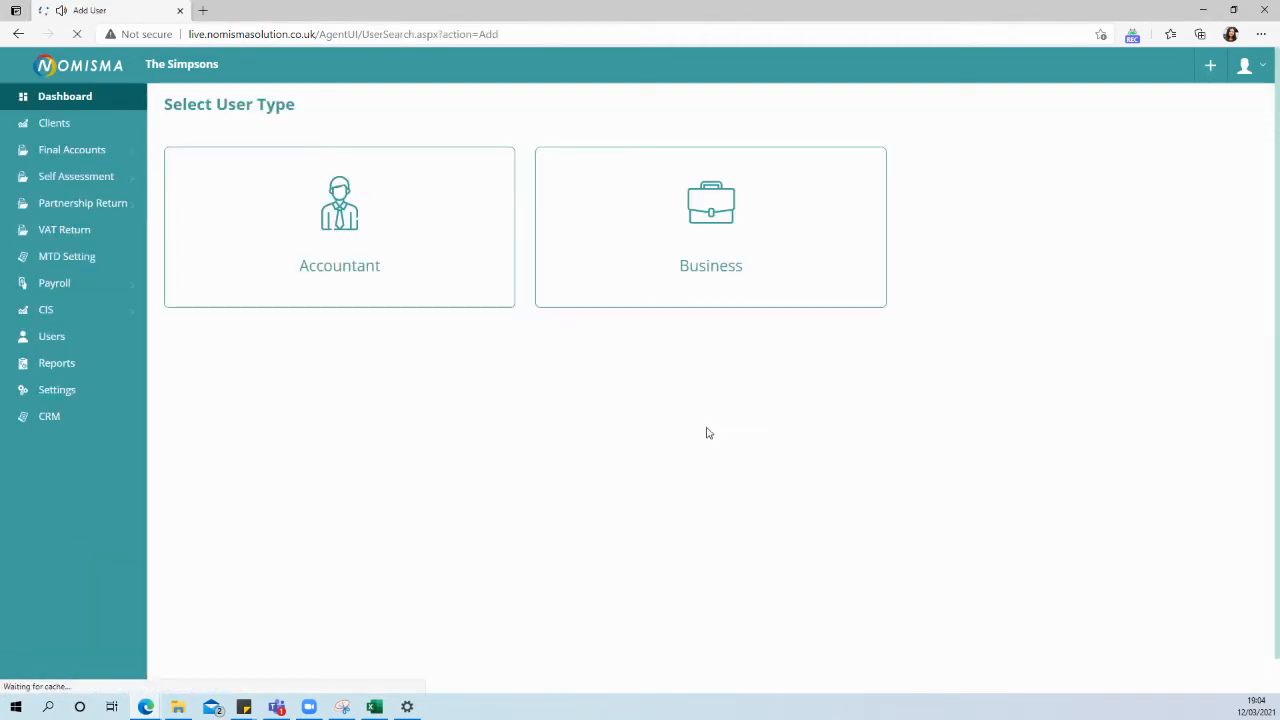
mouse_move(490, 458)
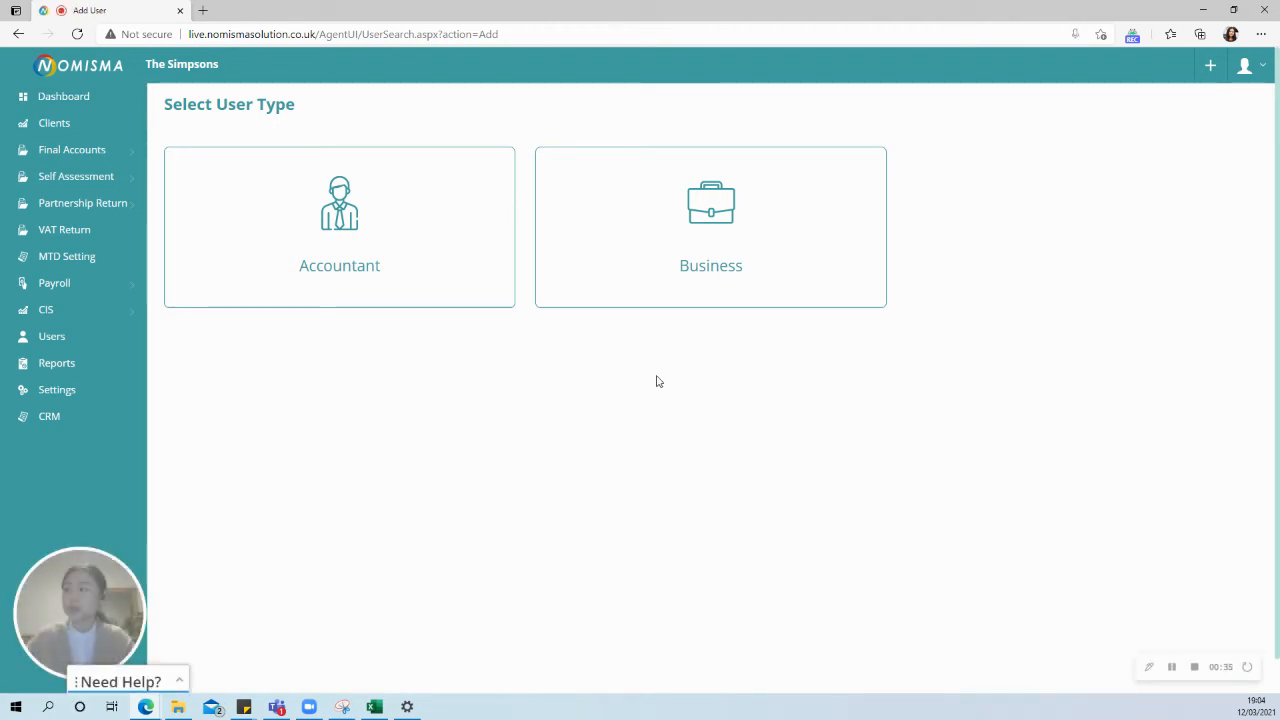
left_click(339, 225)
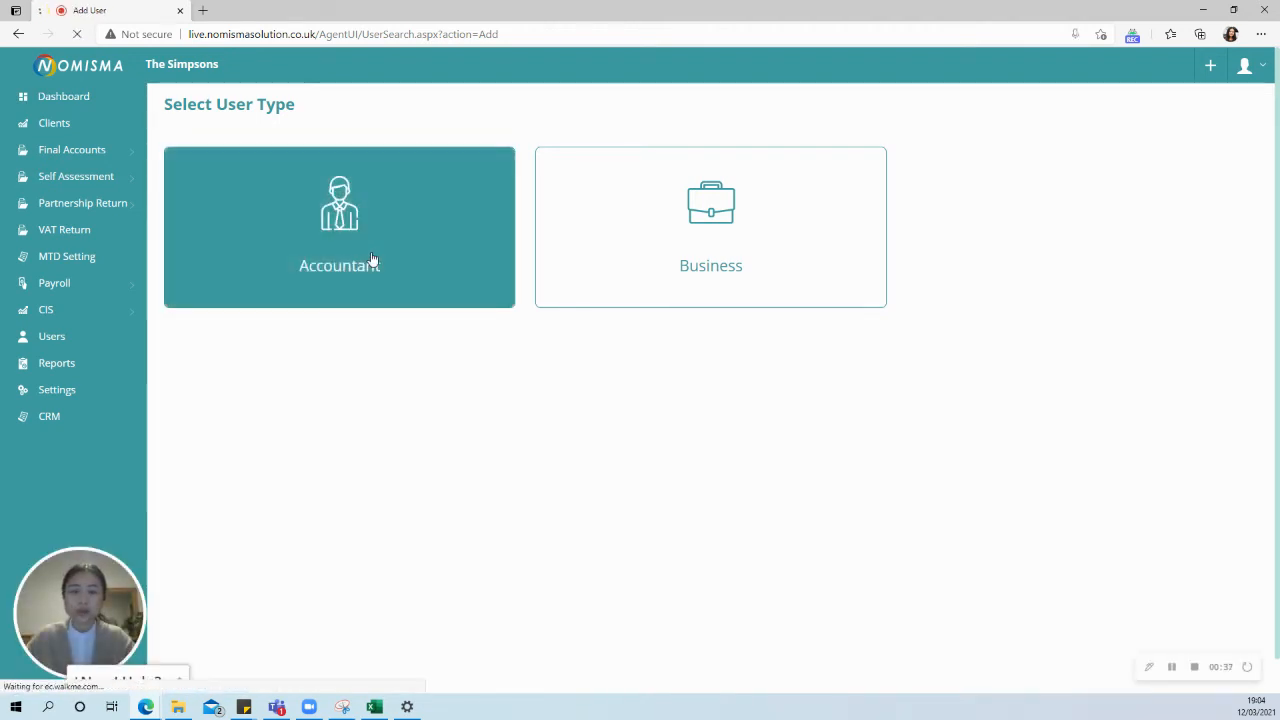
Select the Accountant tile and tick the Accountant and Payroll roles.
left_click(339, 226)
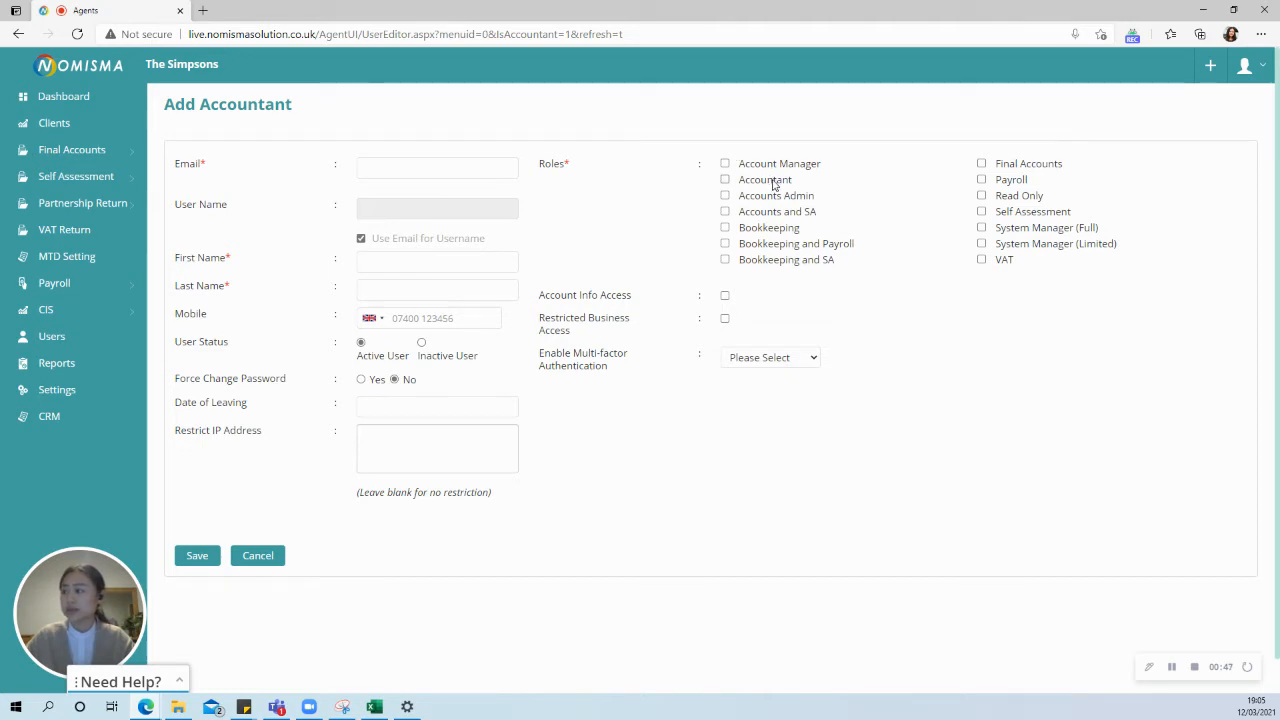
left_click(725, 179)
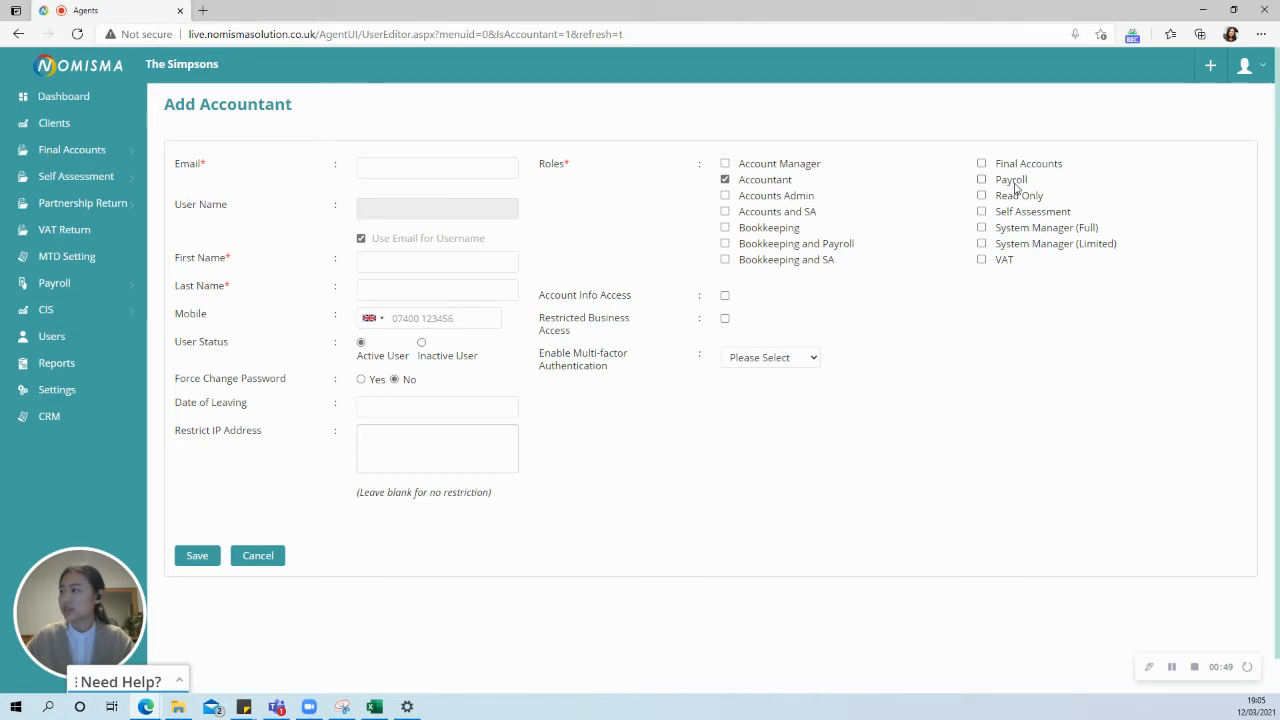
left_click(981, 179)
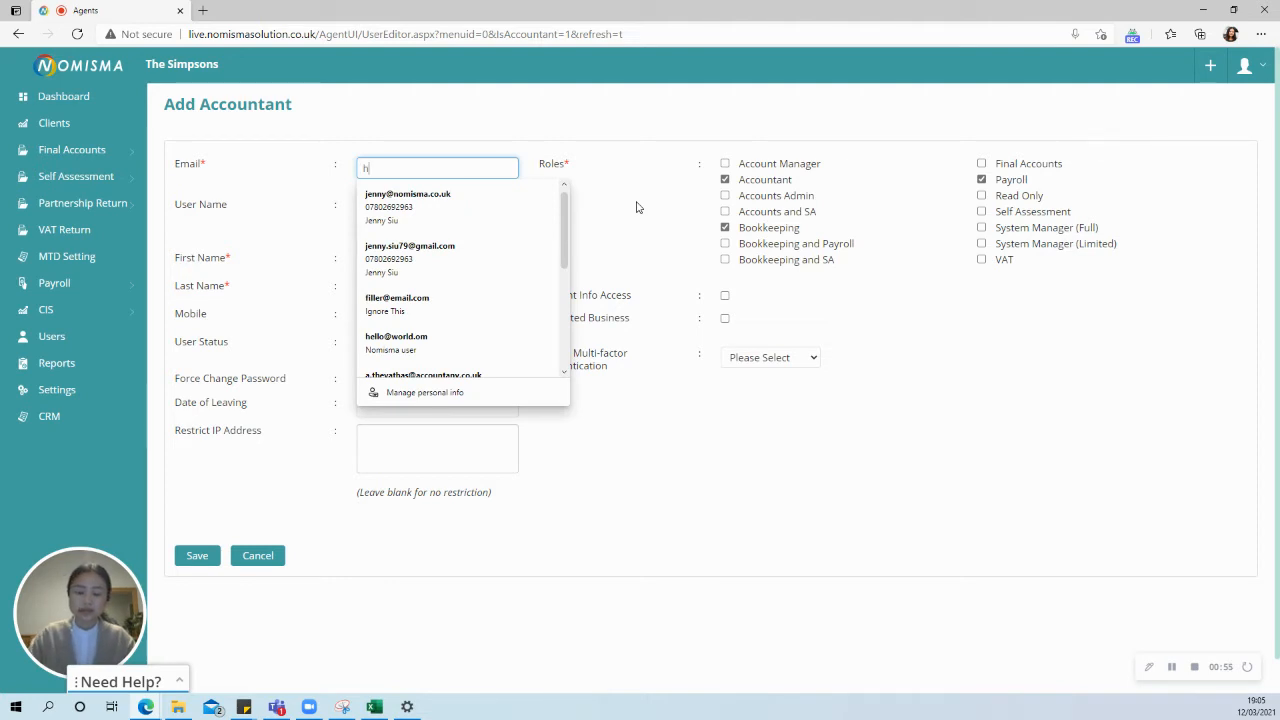
Enter the accountant's email and the name Homer Simp.
type("ello@w")
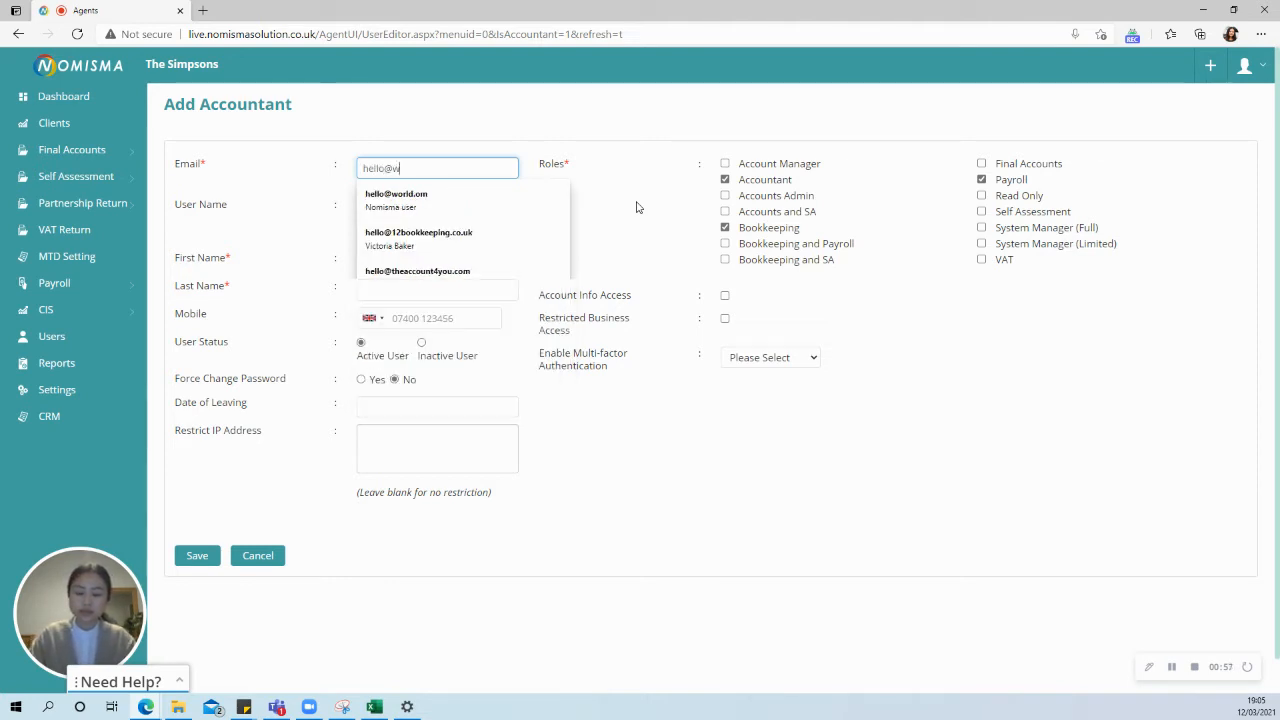
left_click(396, 194)
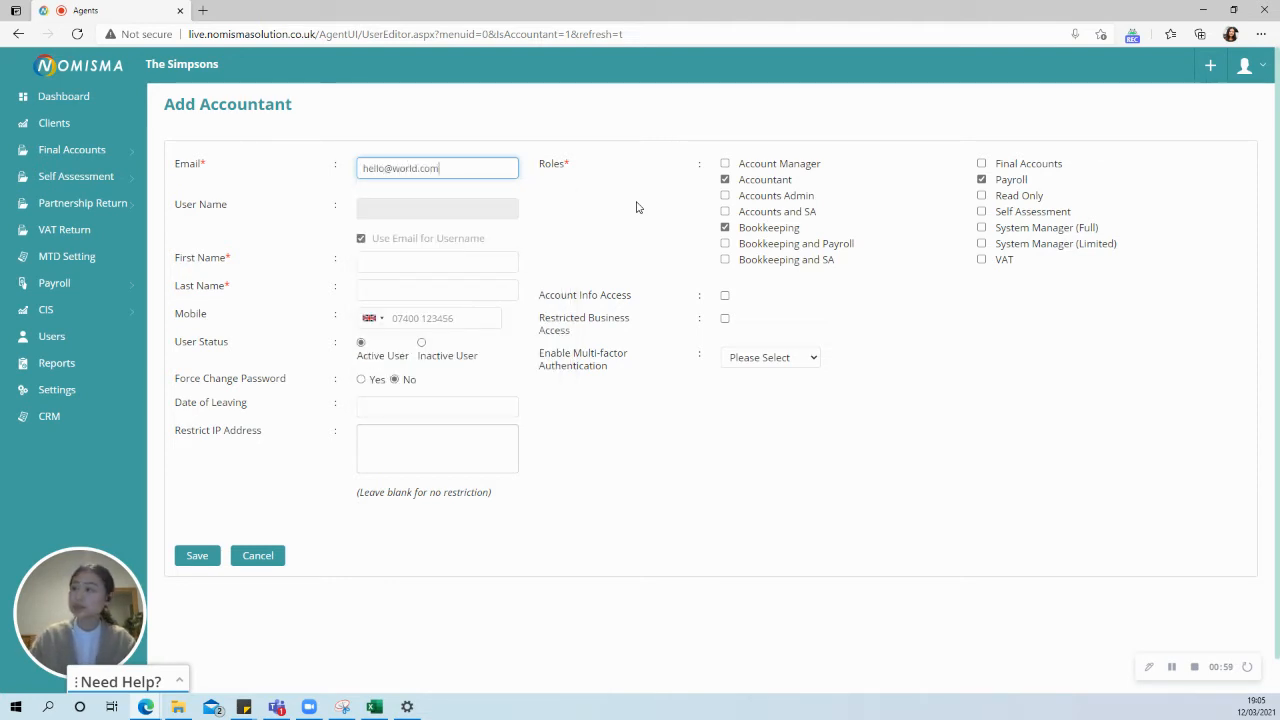
left_click(437, 261)
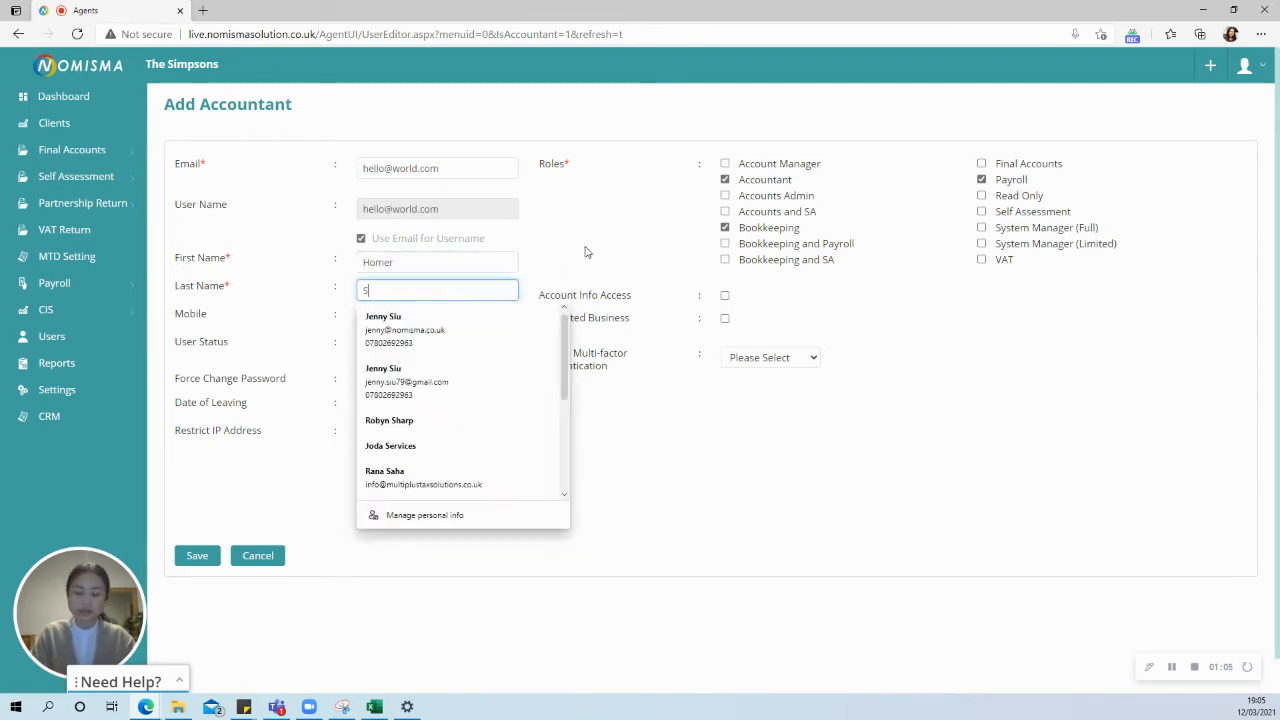
type("imp")
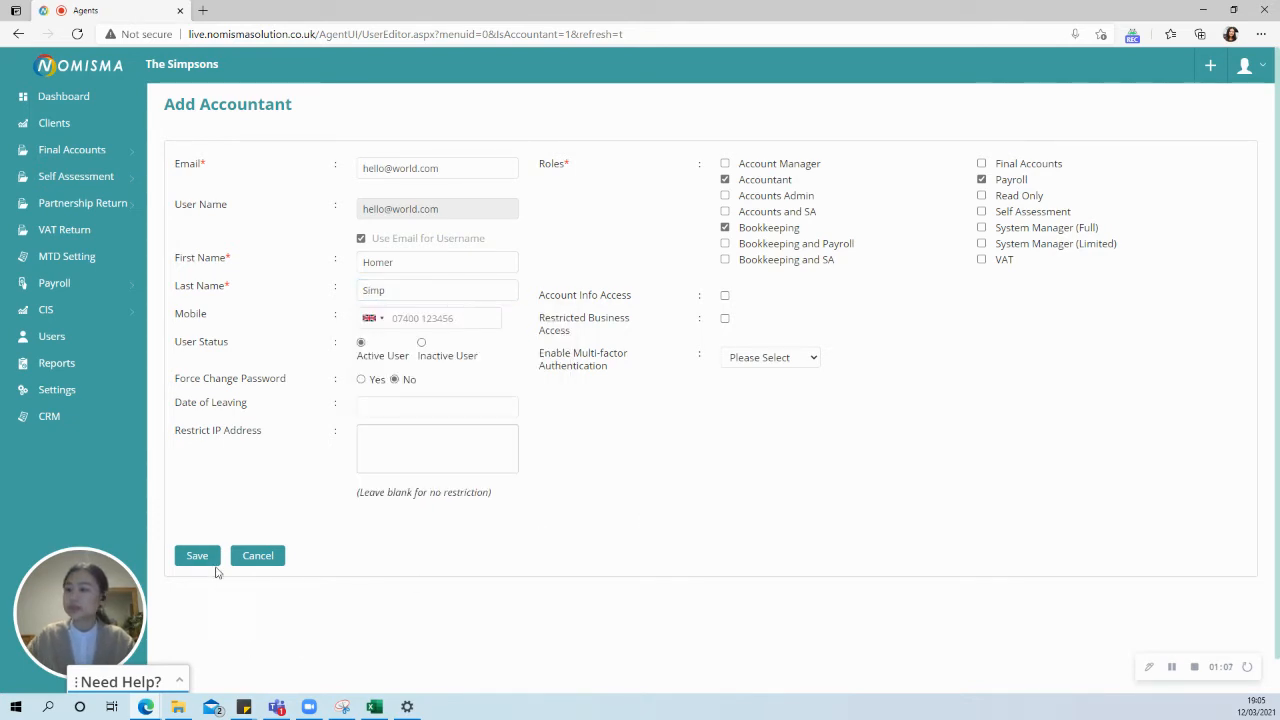
Save the accountant user, then start a new Business user.
left_click(197, 555)
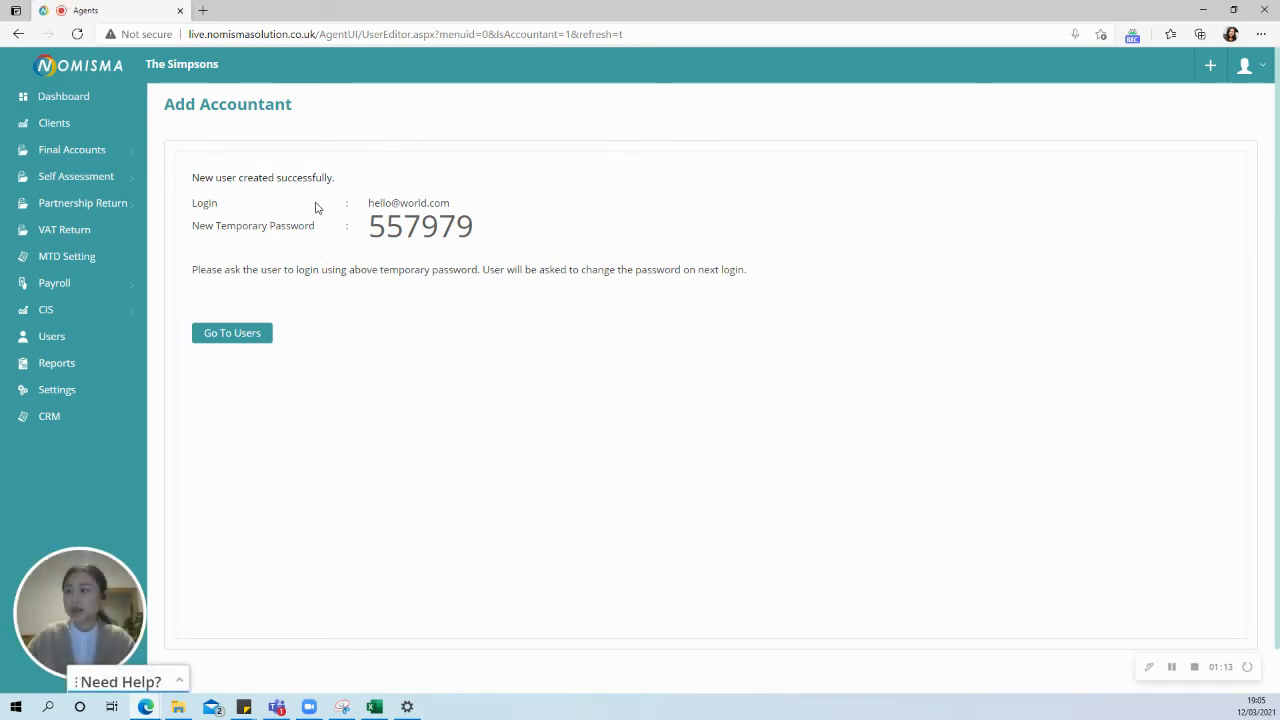
mouse_move(283, 237)
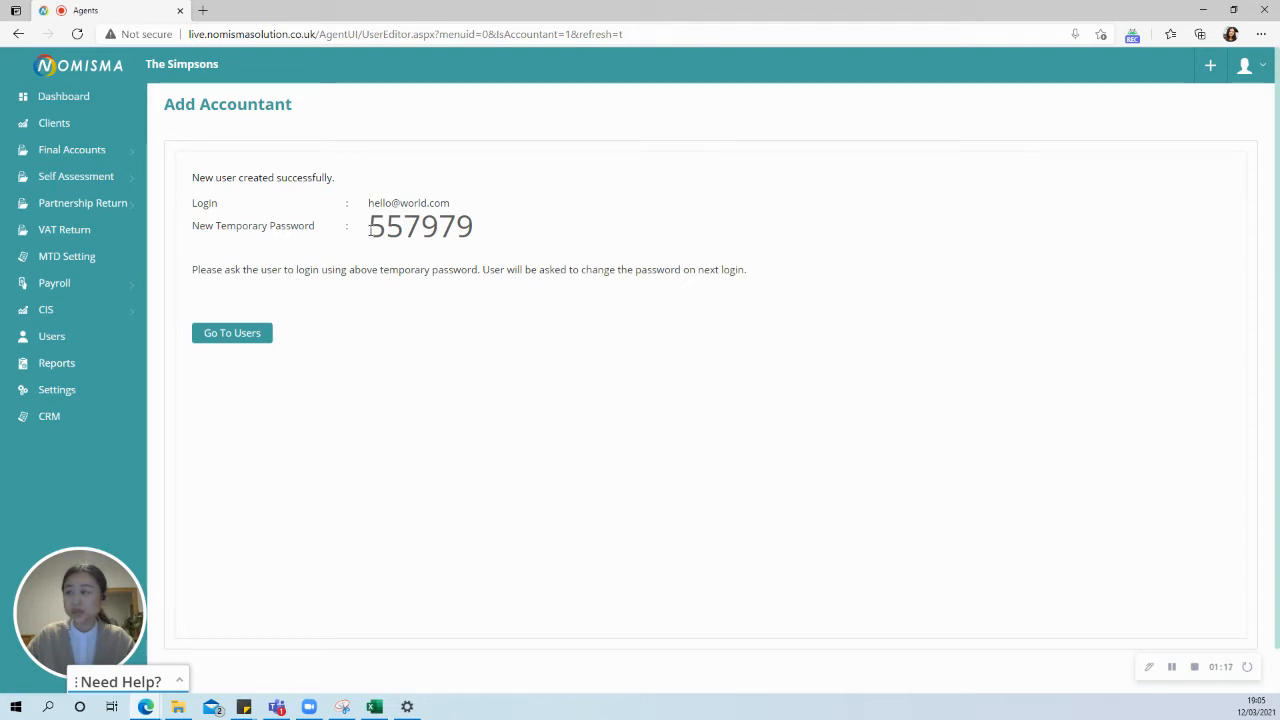
mouse_move(475, 328)
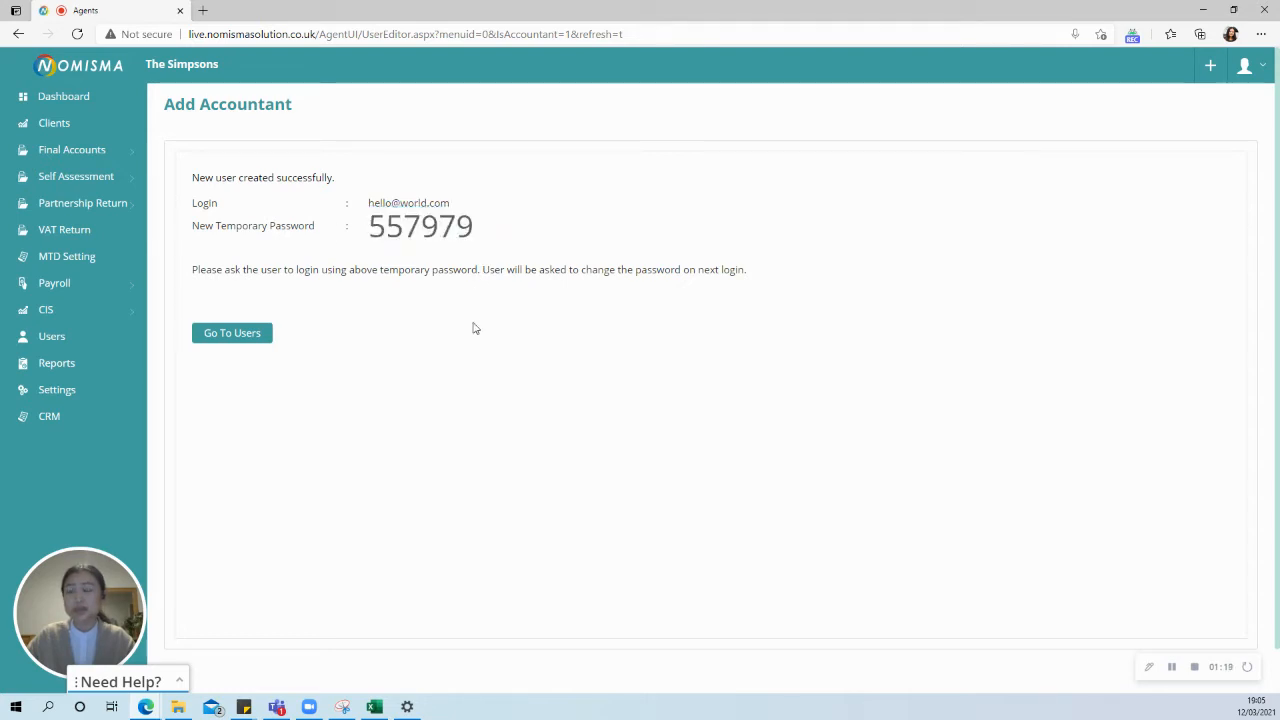
mouse_move(455, 316)
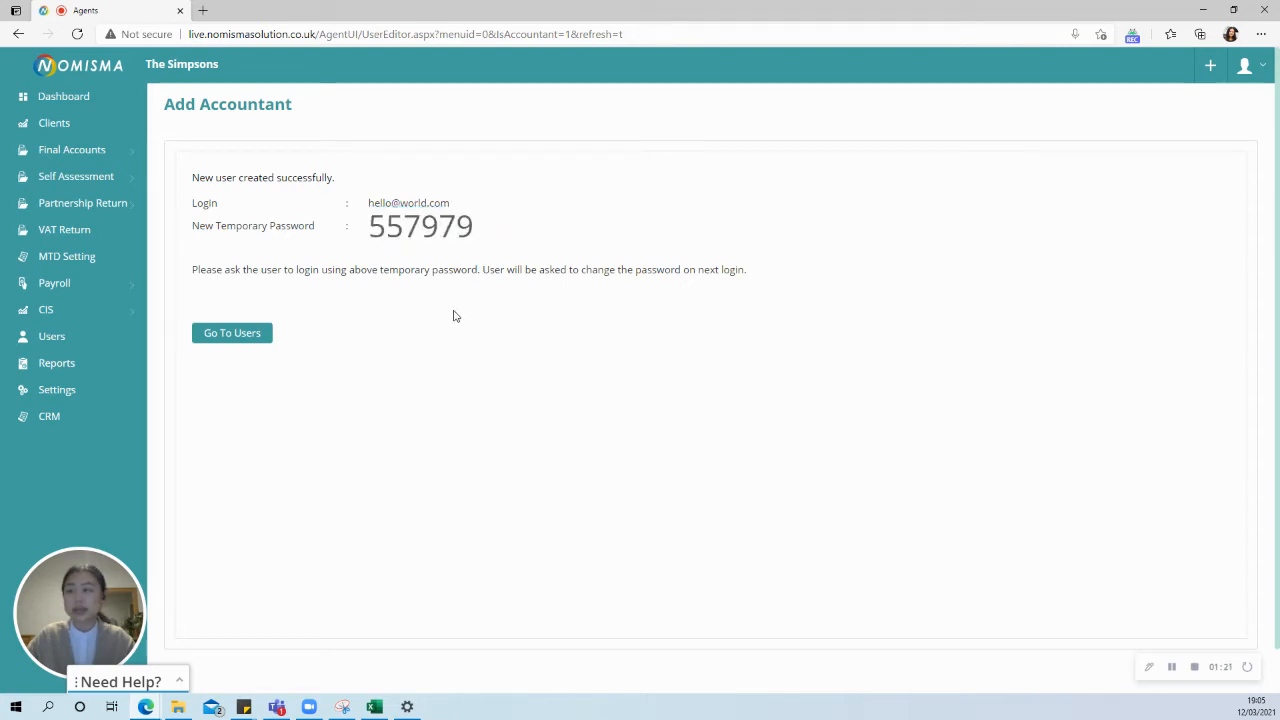
mouse_move(505, 297)
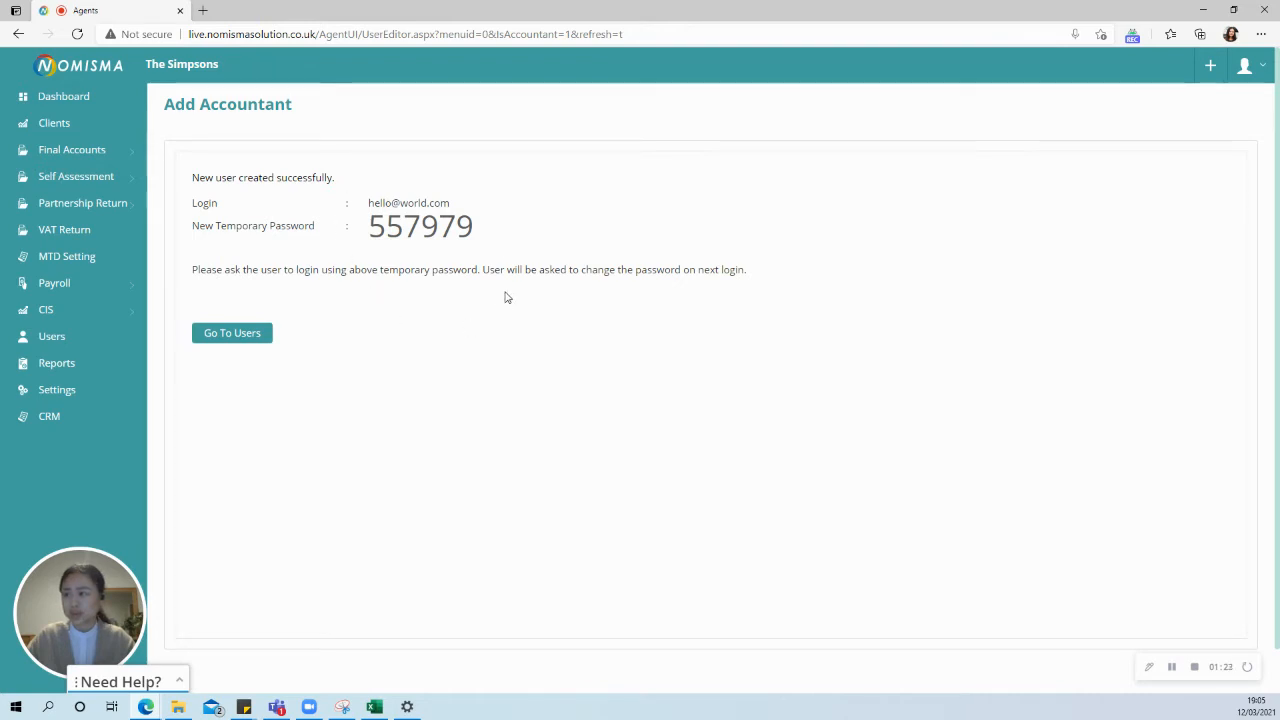
mouse_move(435, 332)
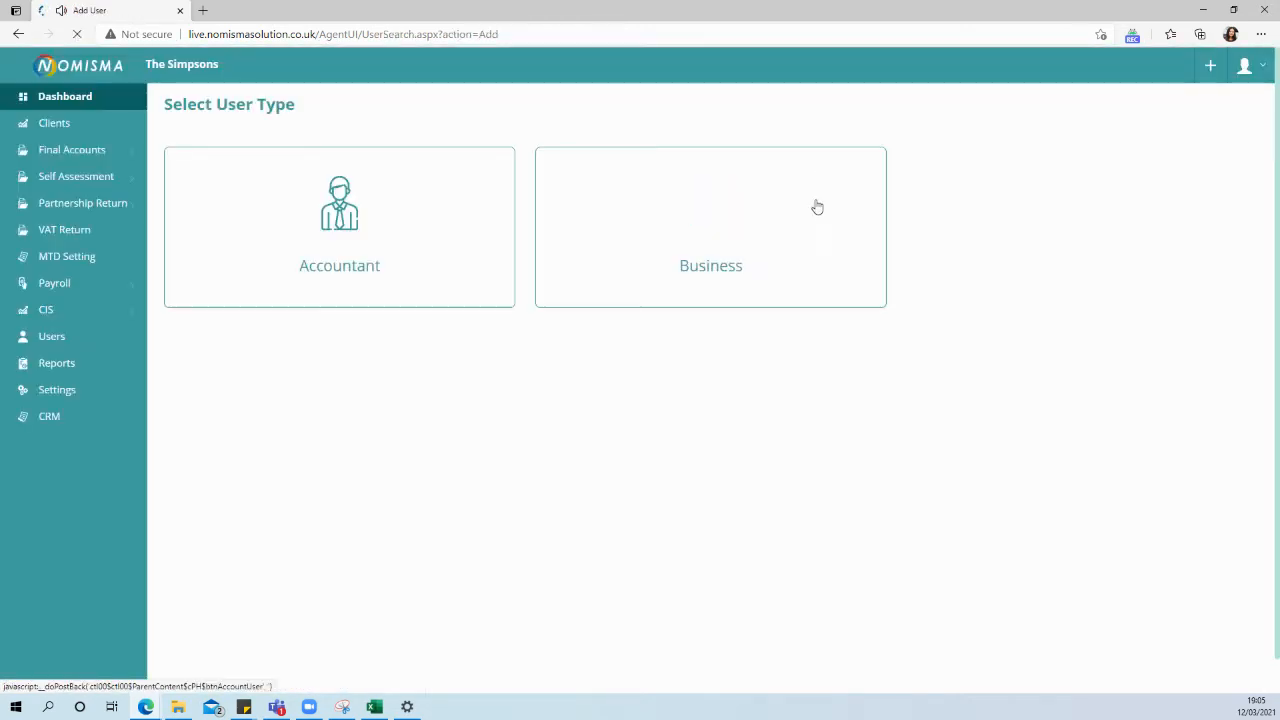
left_click(710, 226)
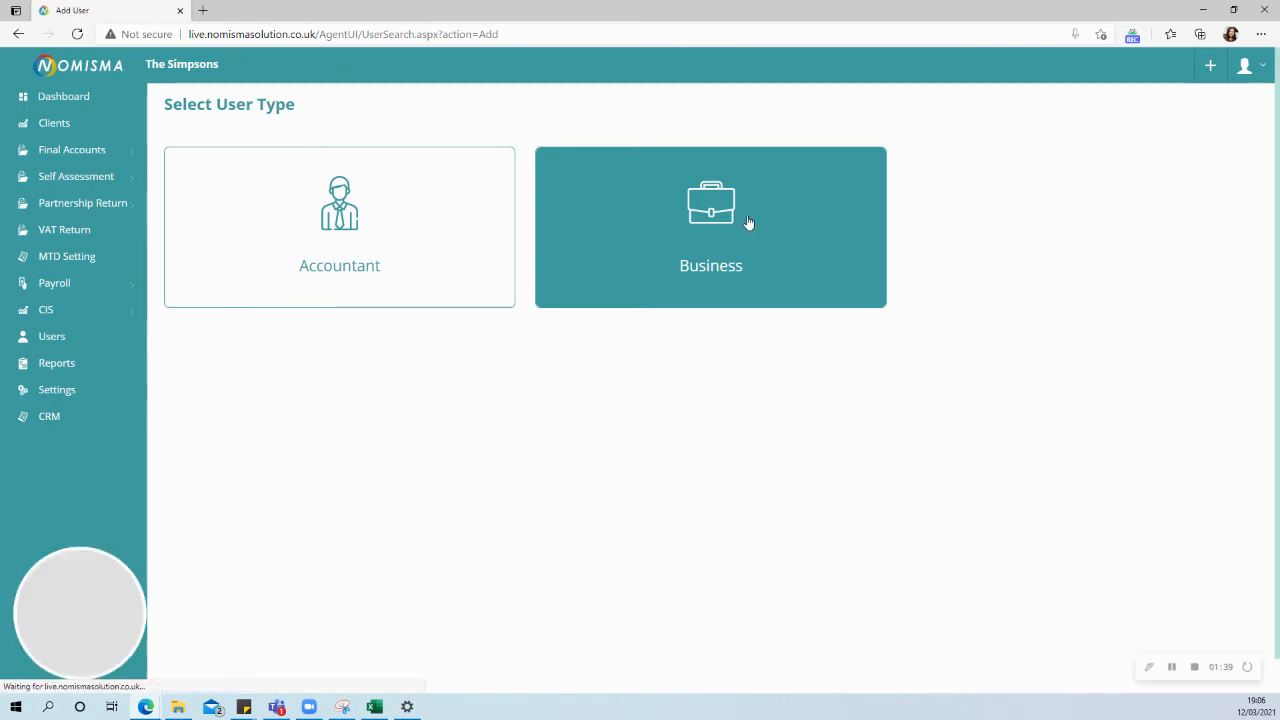
left_click(710, 226)
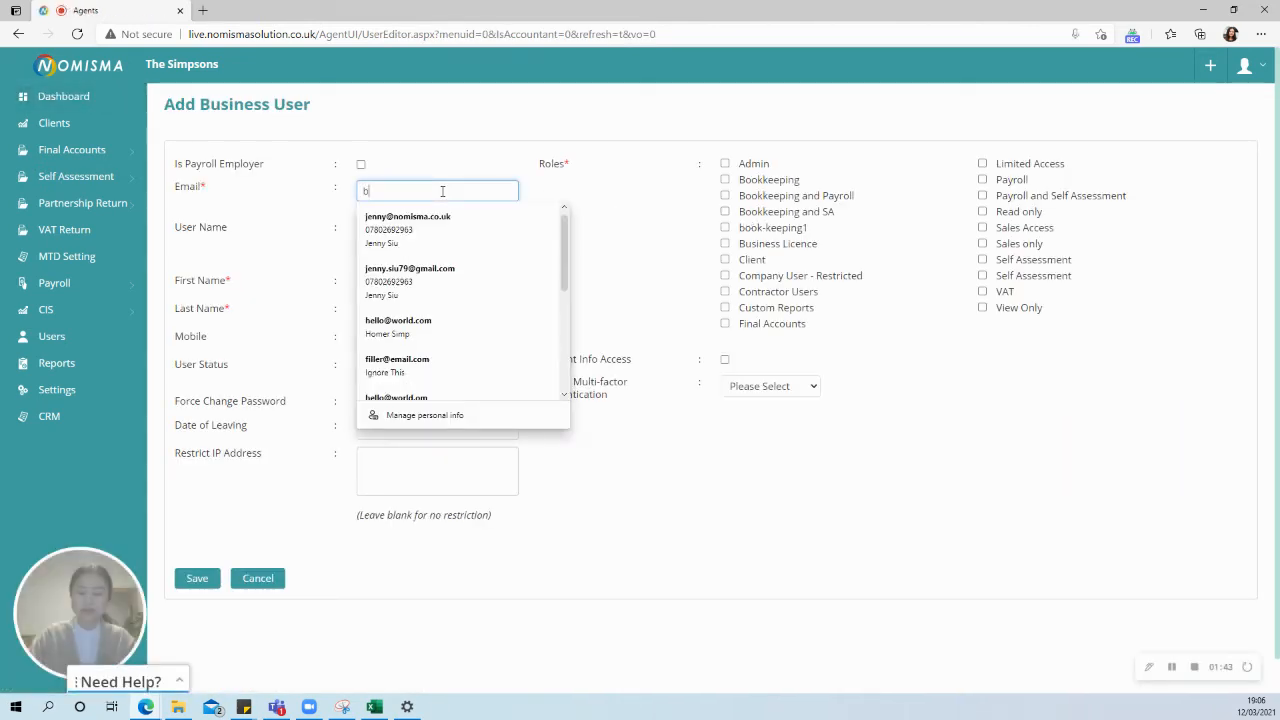
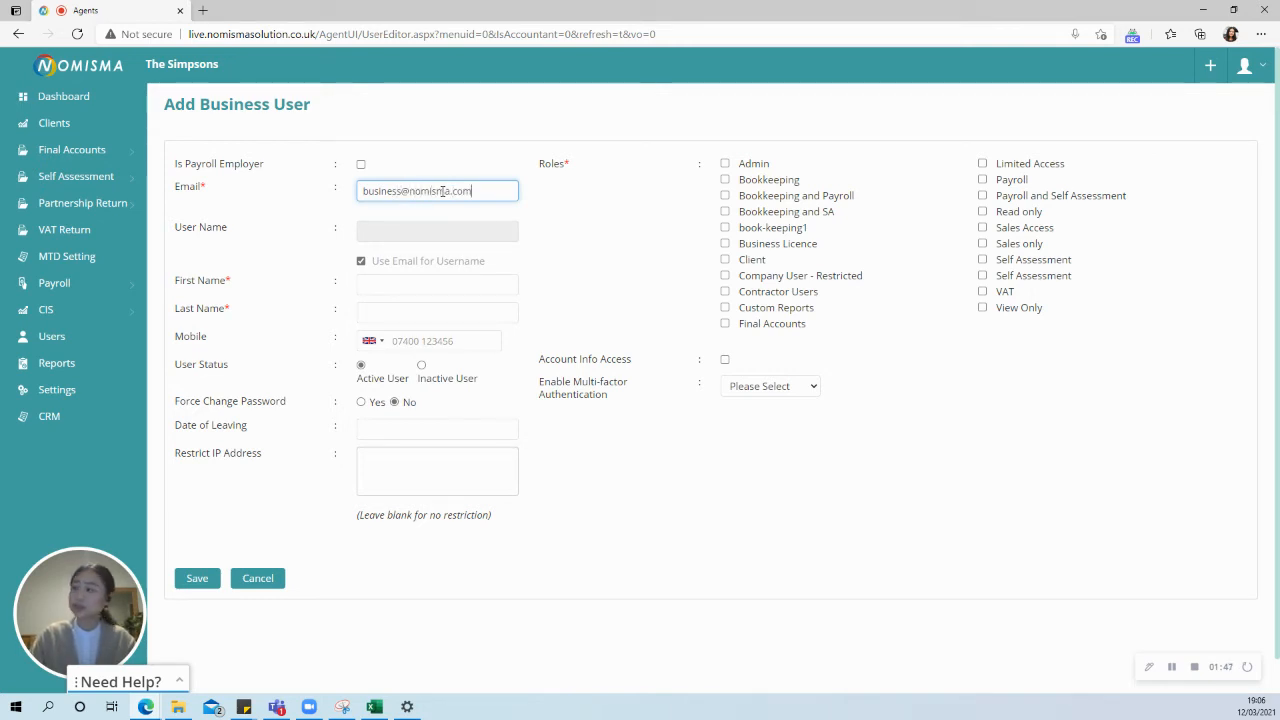
left_click(437, 284)
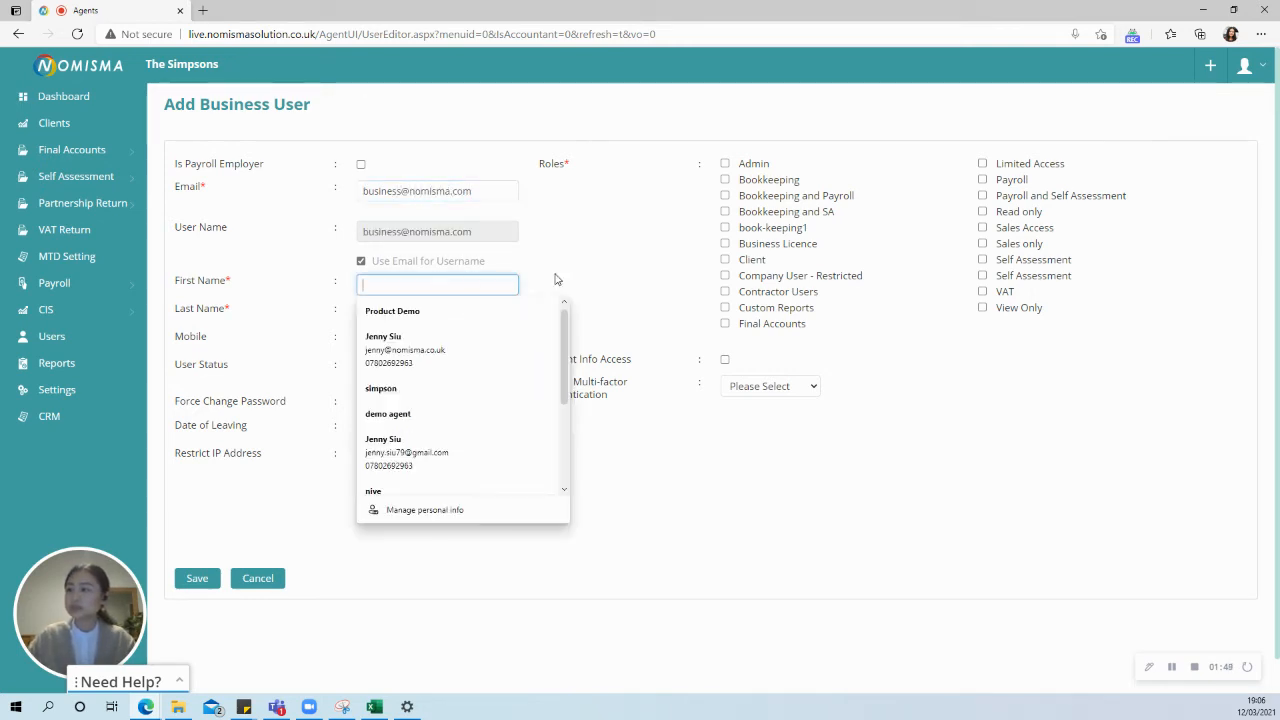
type("N")
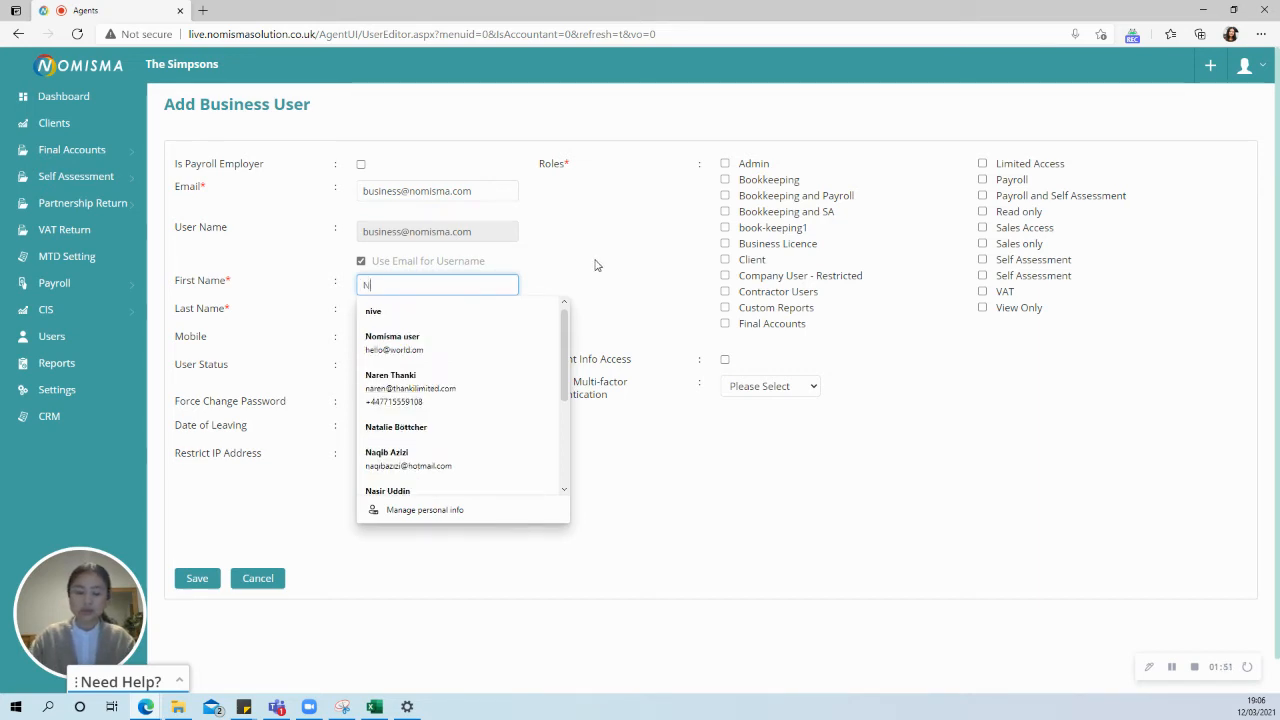
type("Business")
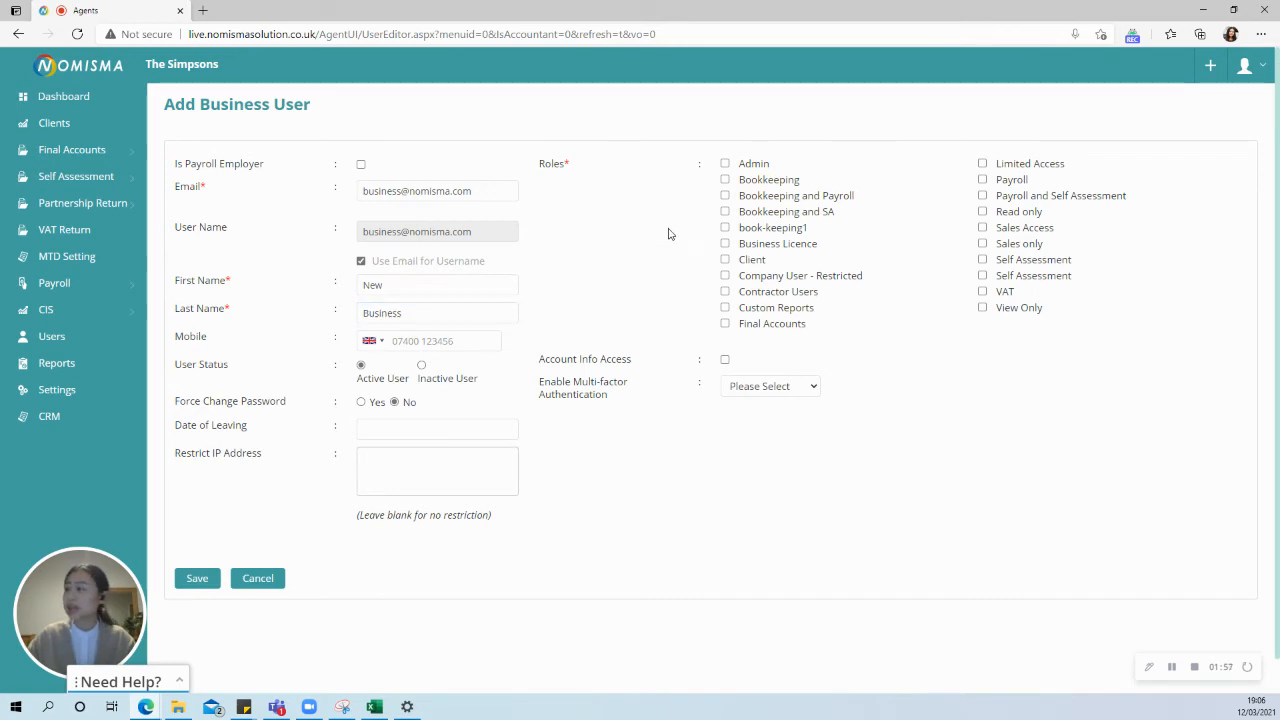
mouse_move(606, 172)
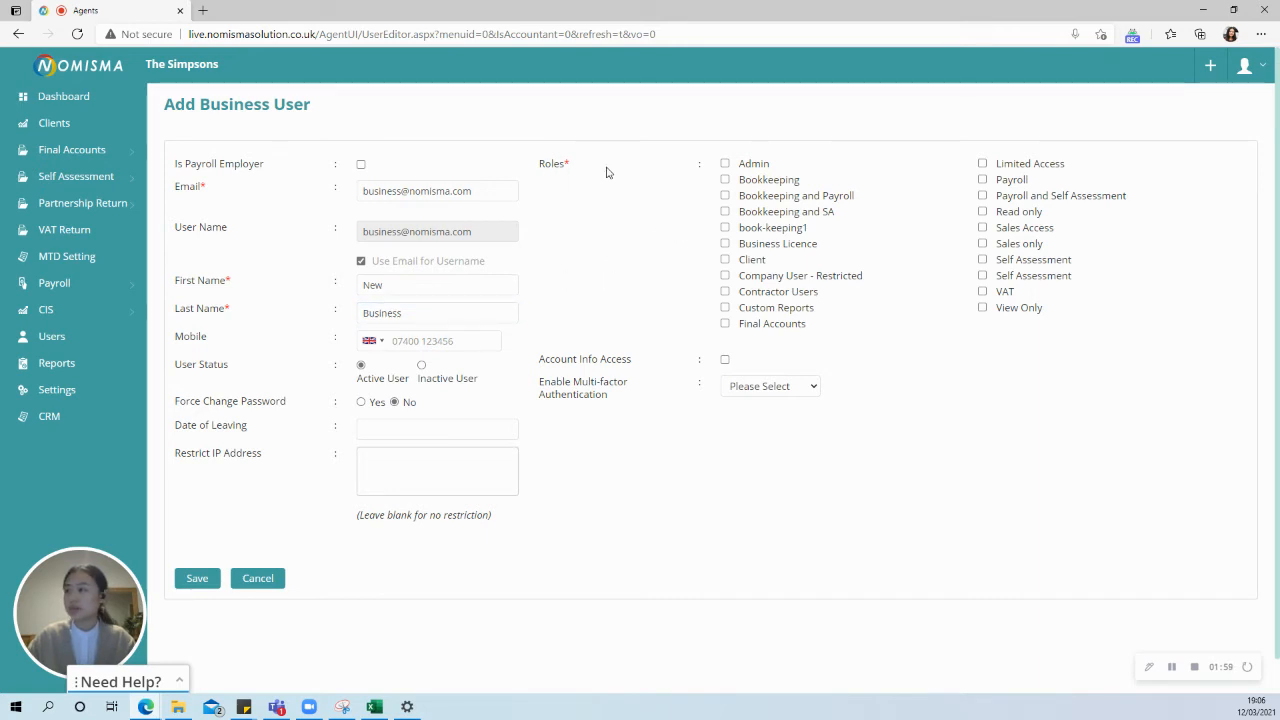
mouse_move(771, 179)
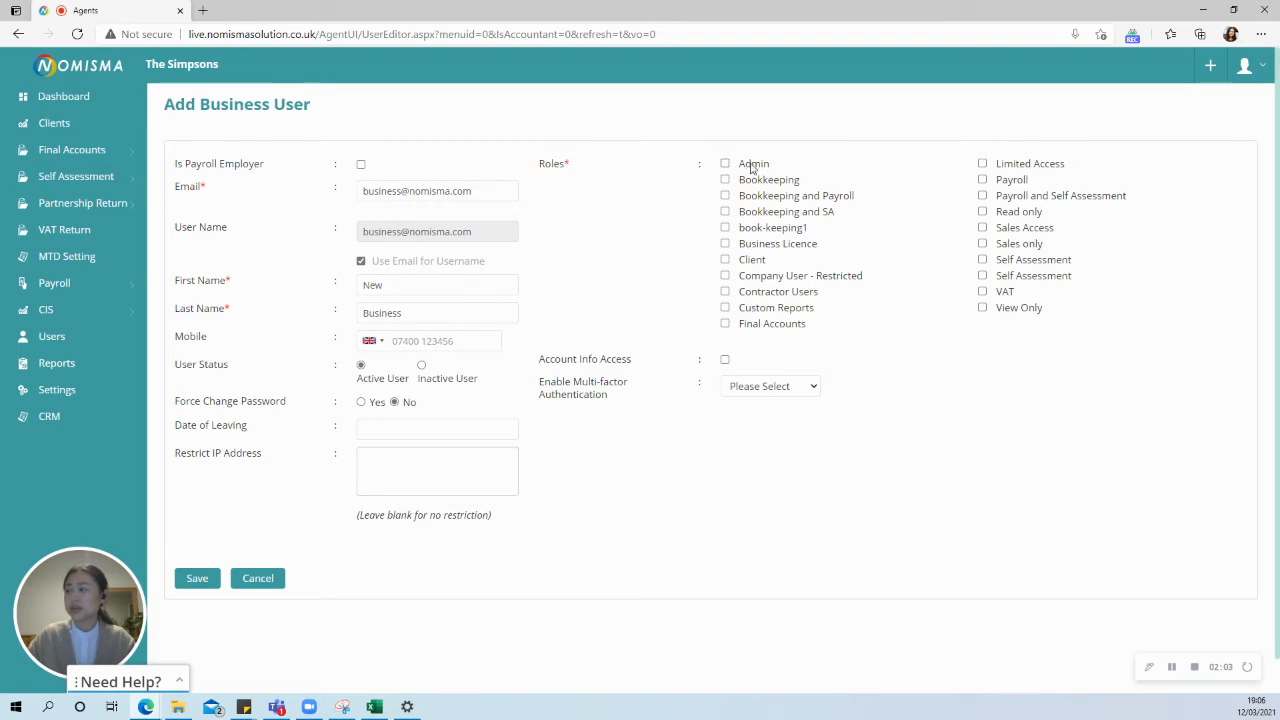
Give the business user Admin and Payroll roles and save it.
left_click(725, 179)
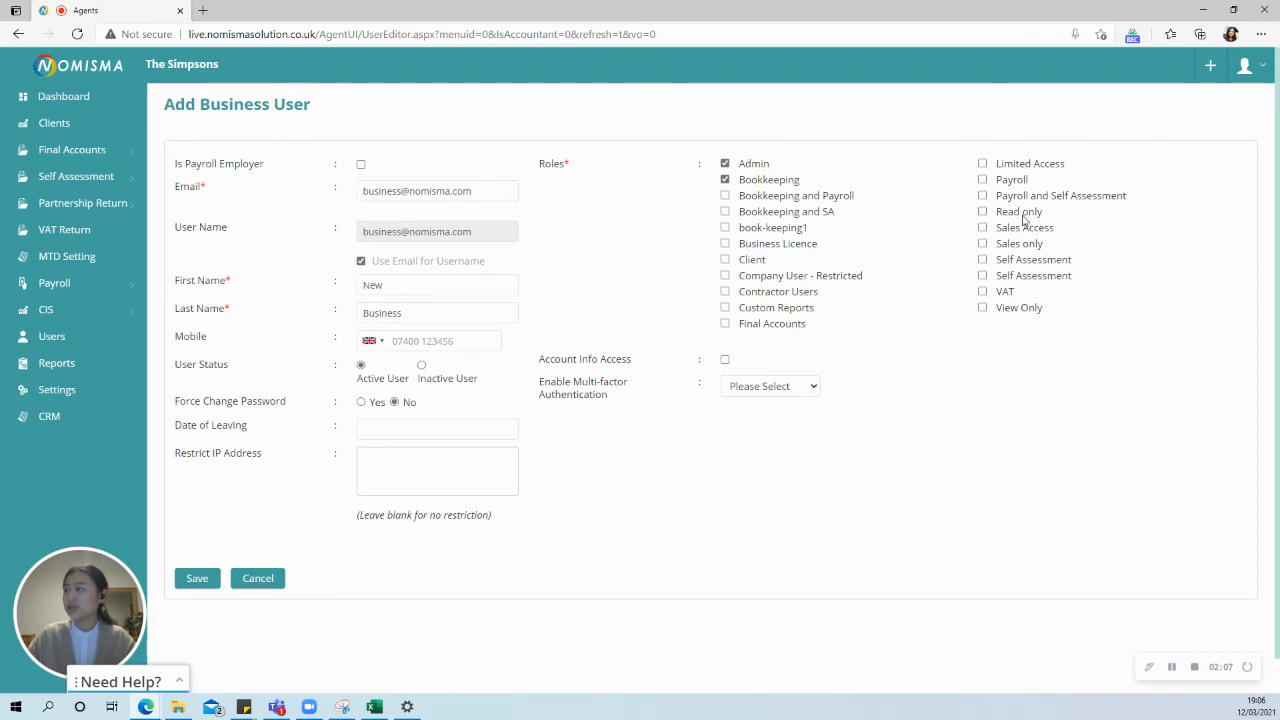
mouse_move(808, 260)
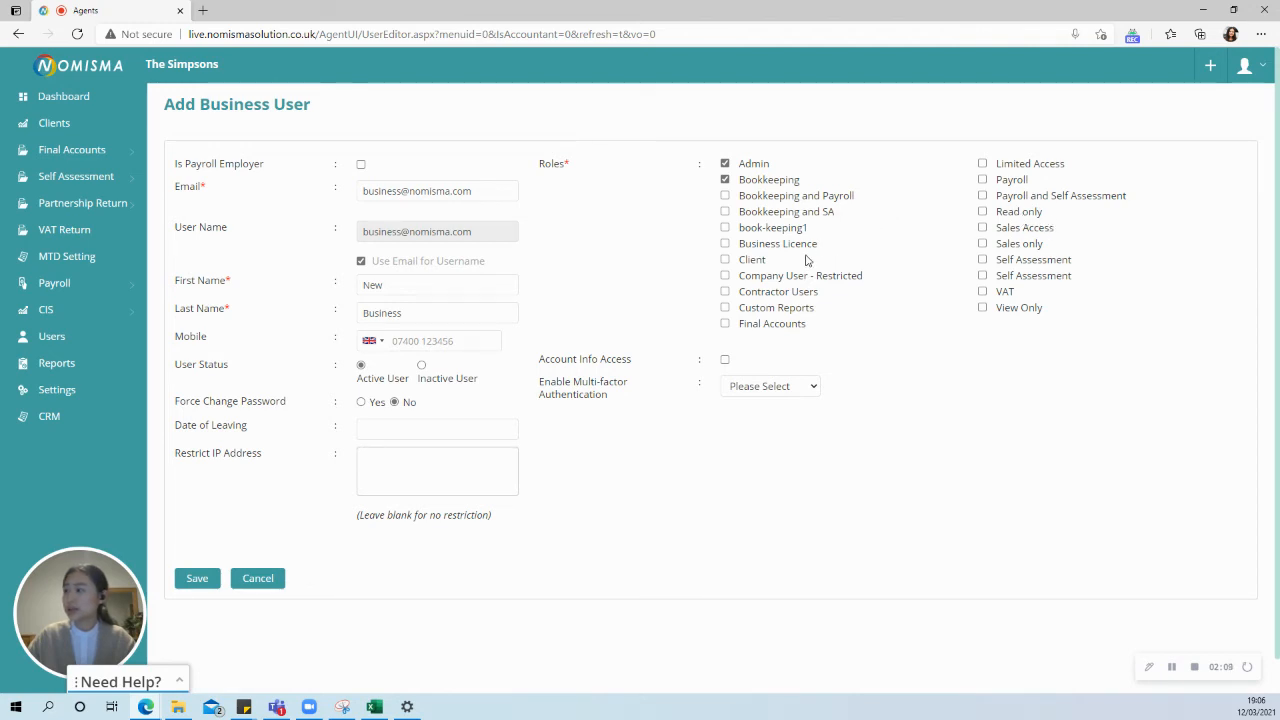
mouse_move(1013, 187)
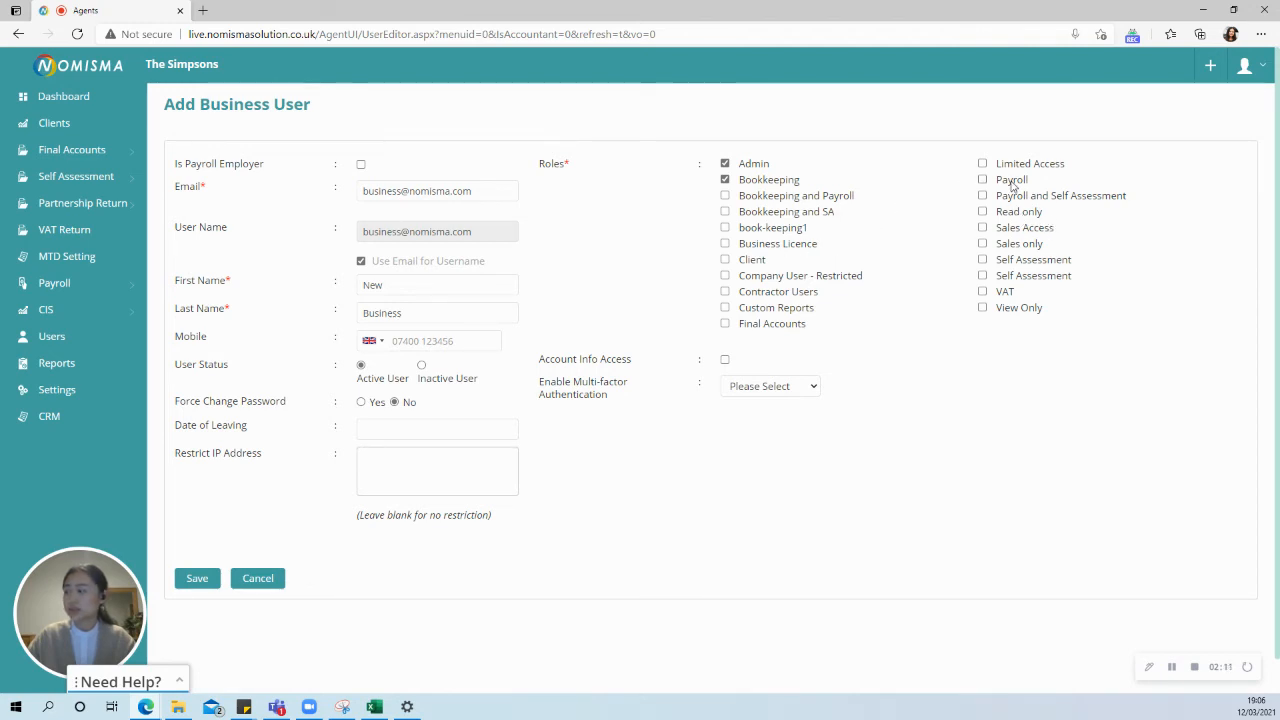
left_click(982, 179)
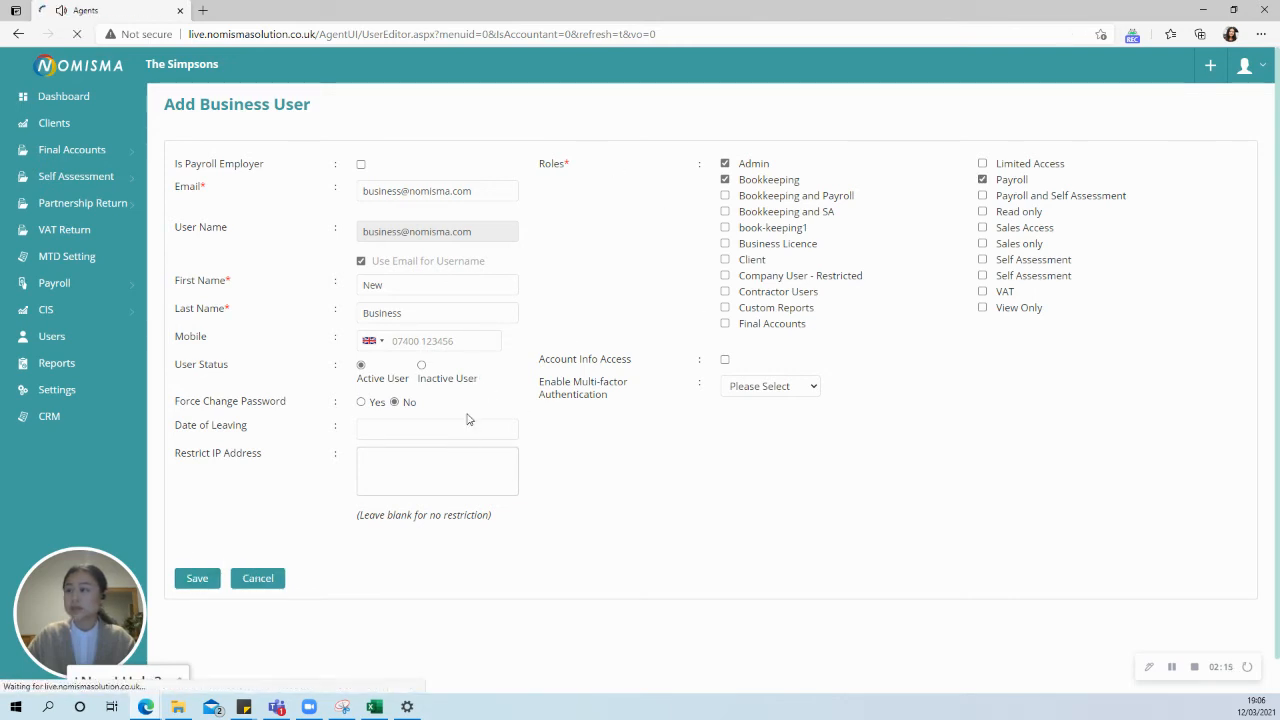
left_click(196, 578)
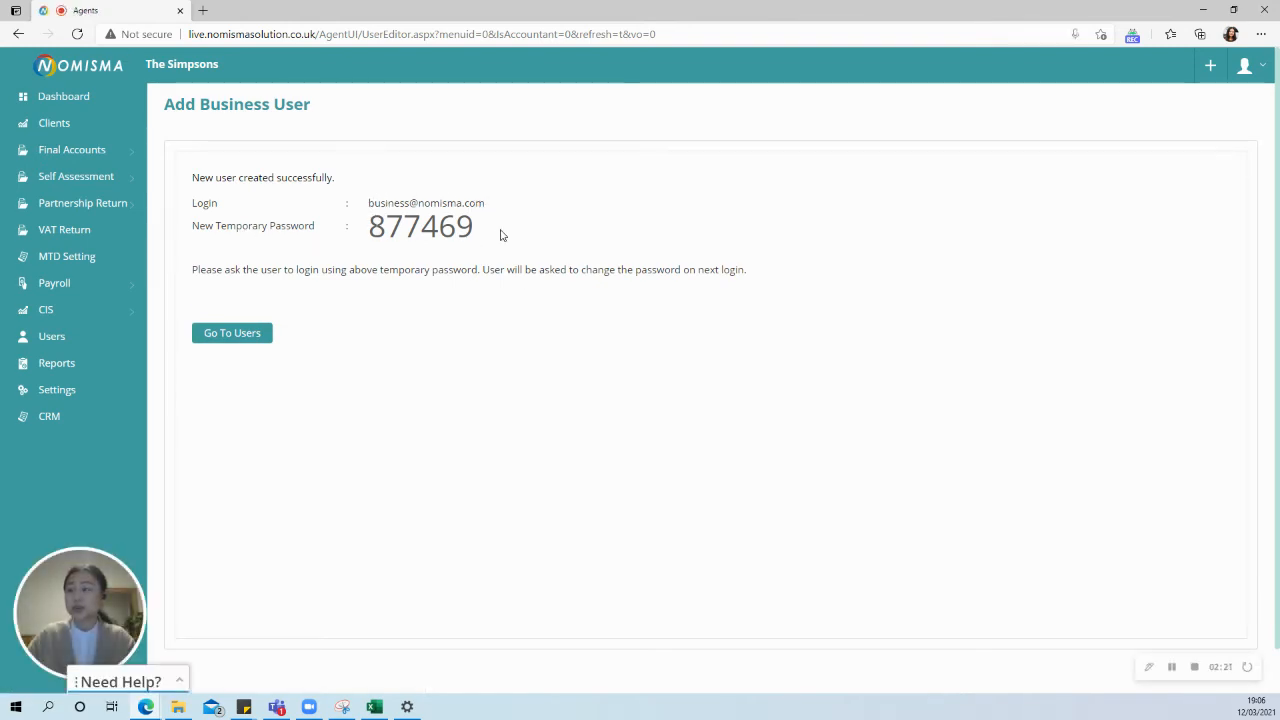
mouse_move(485, 317)
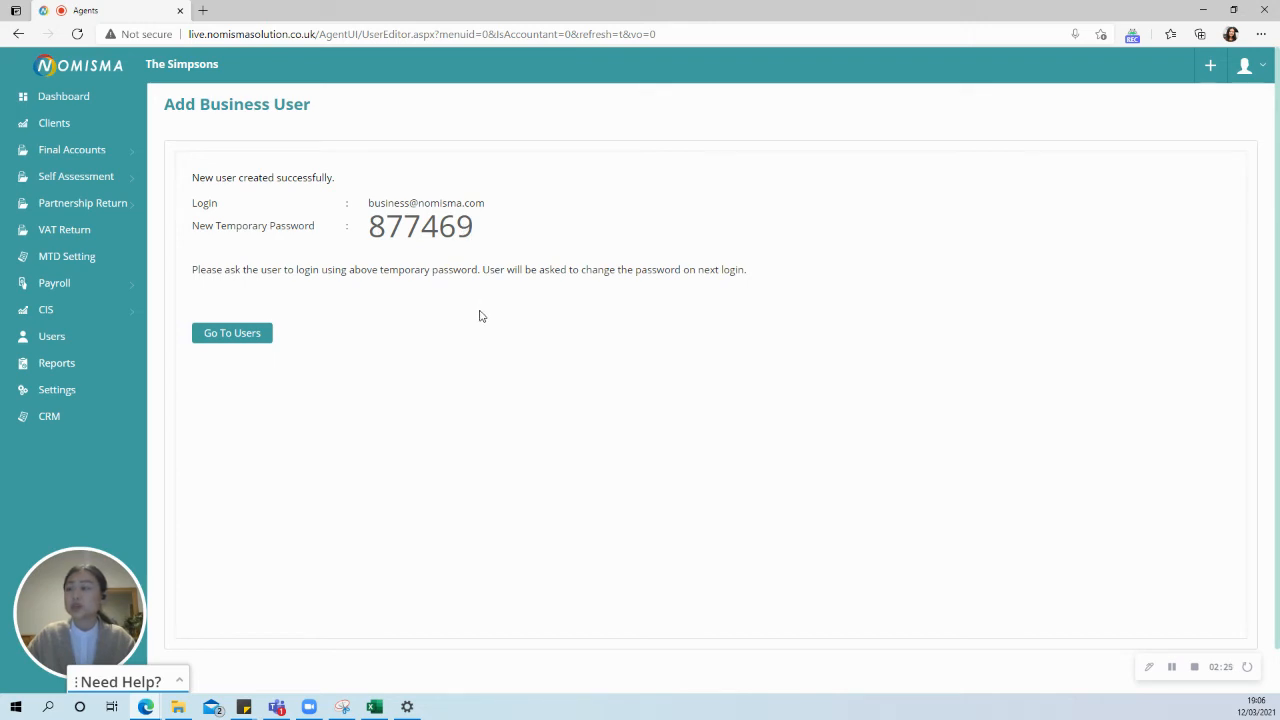
mouse_move(465, 316)
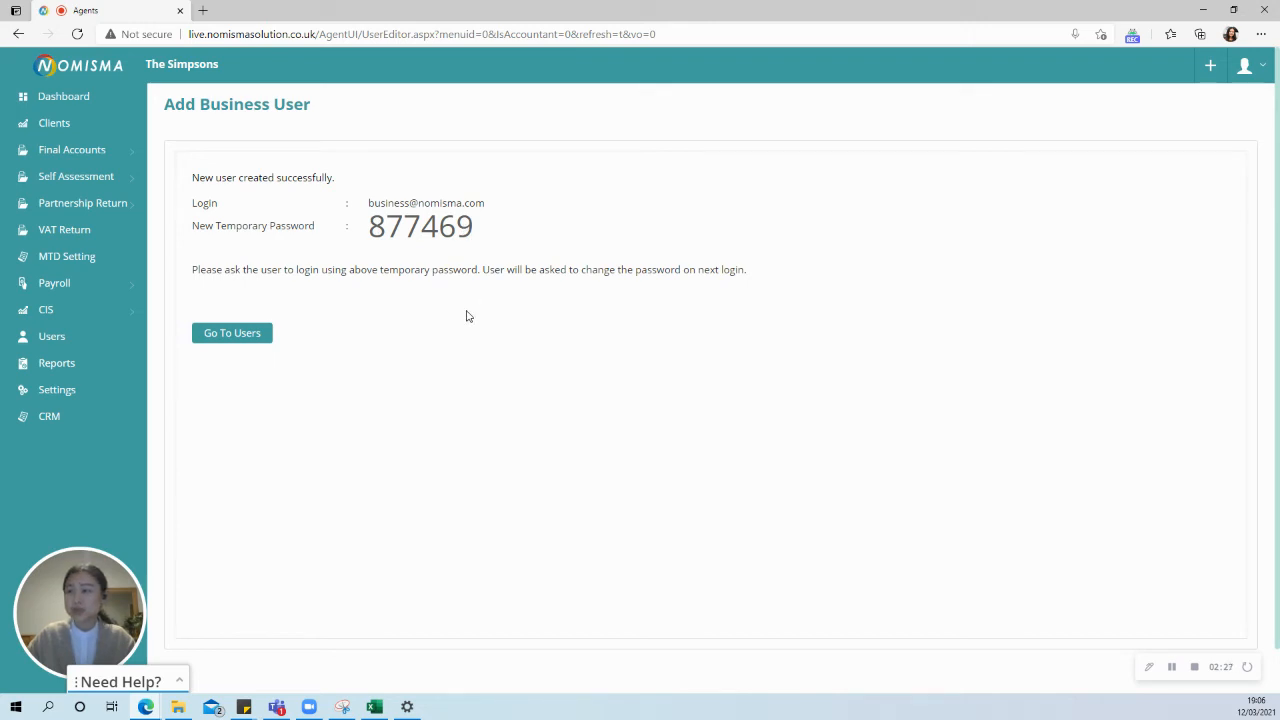
mouse_move(446, 307)
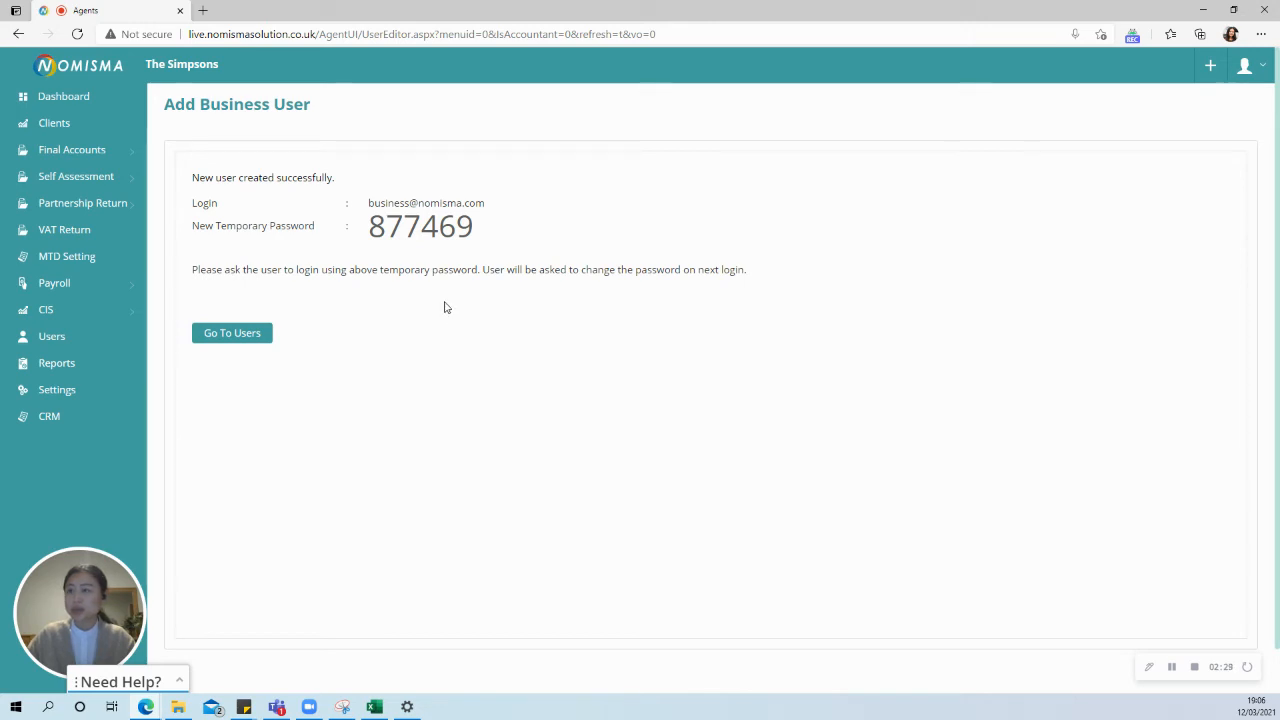
mouse_move(463, 288)
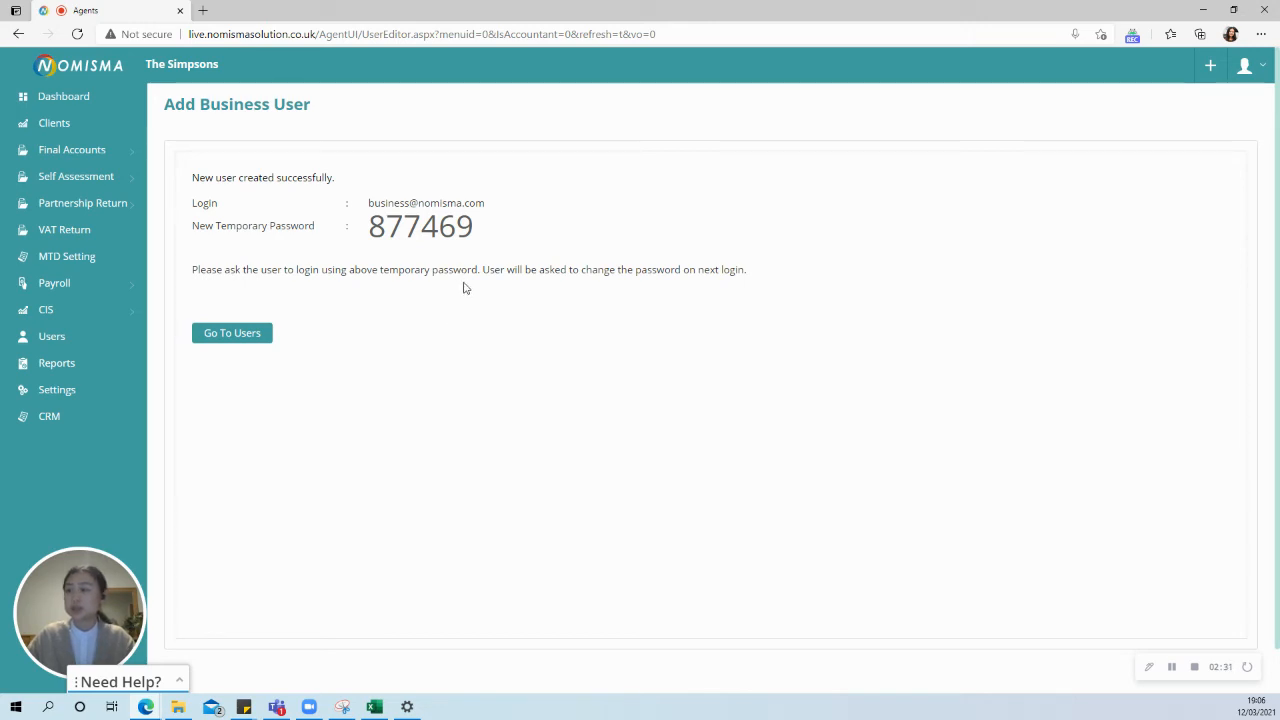
mouse_move(458, 289)
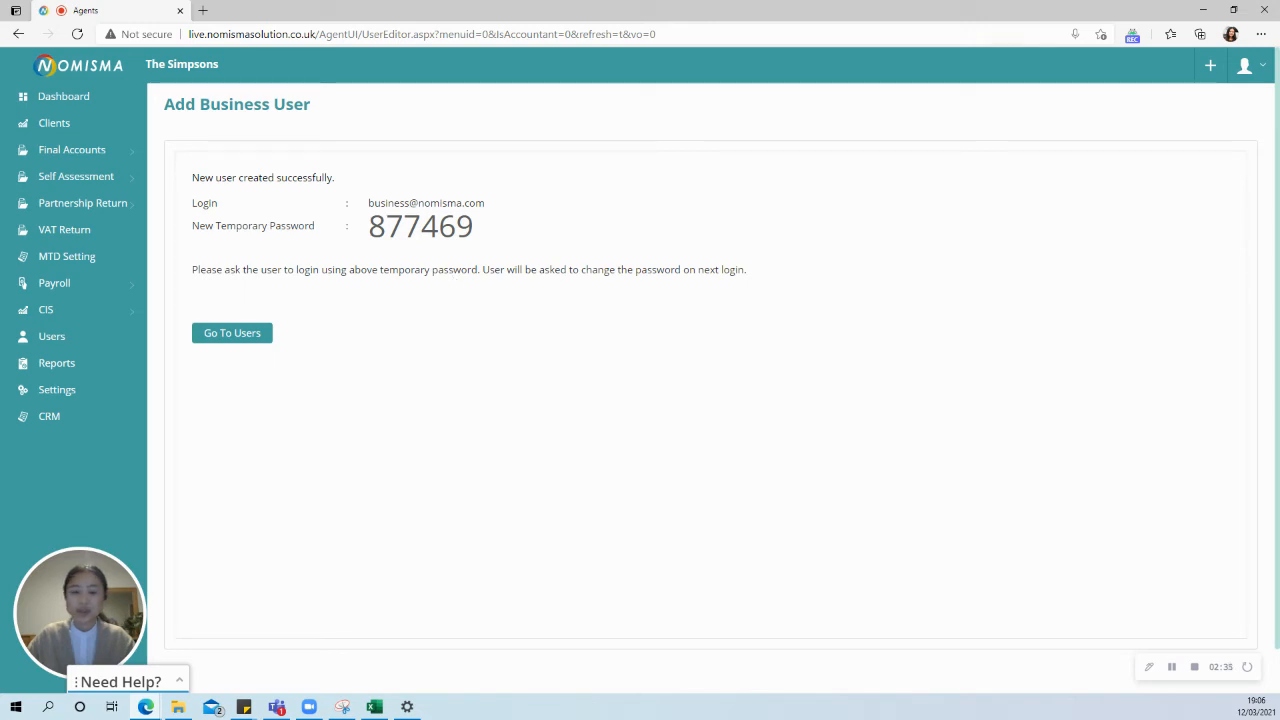
mouse_move(374, 396)
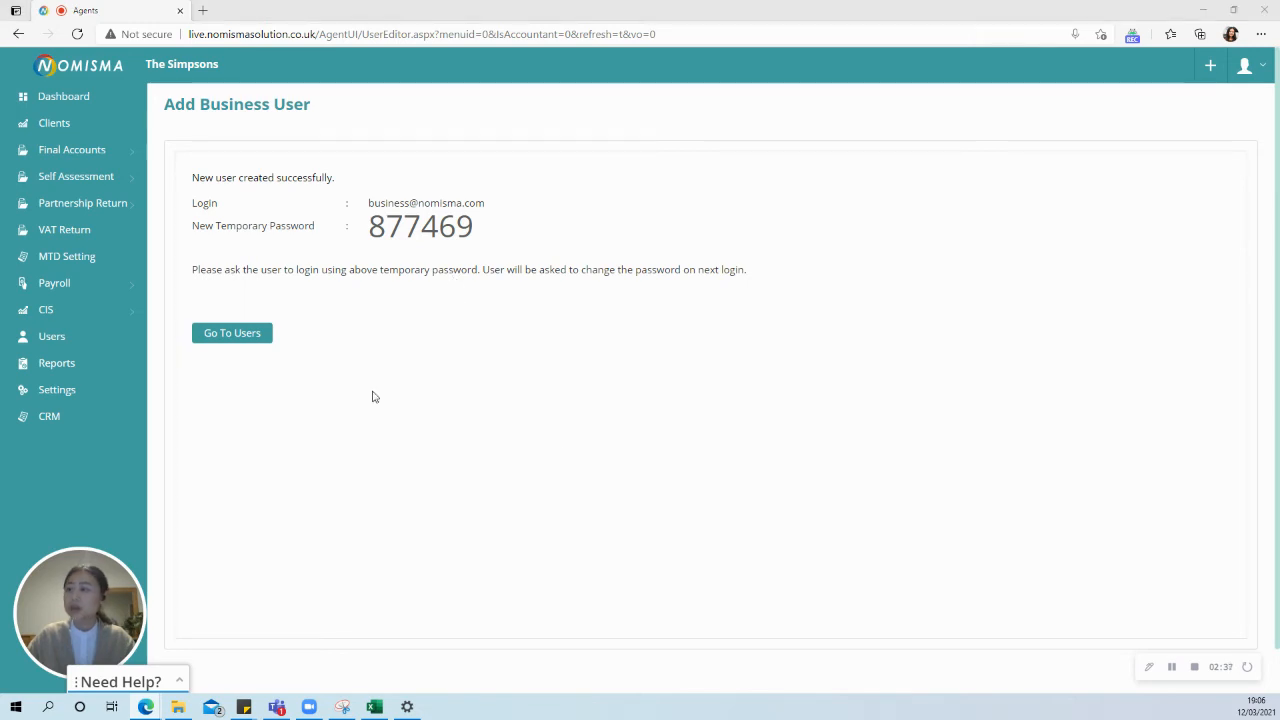
mouse_move(538, 421)
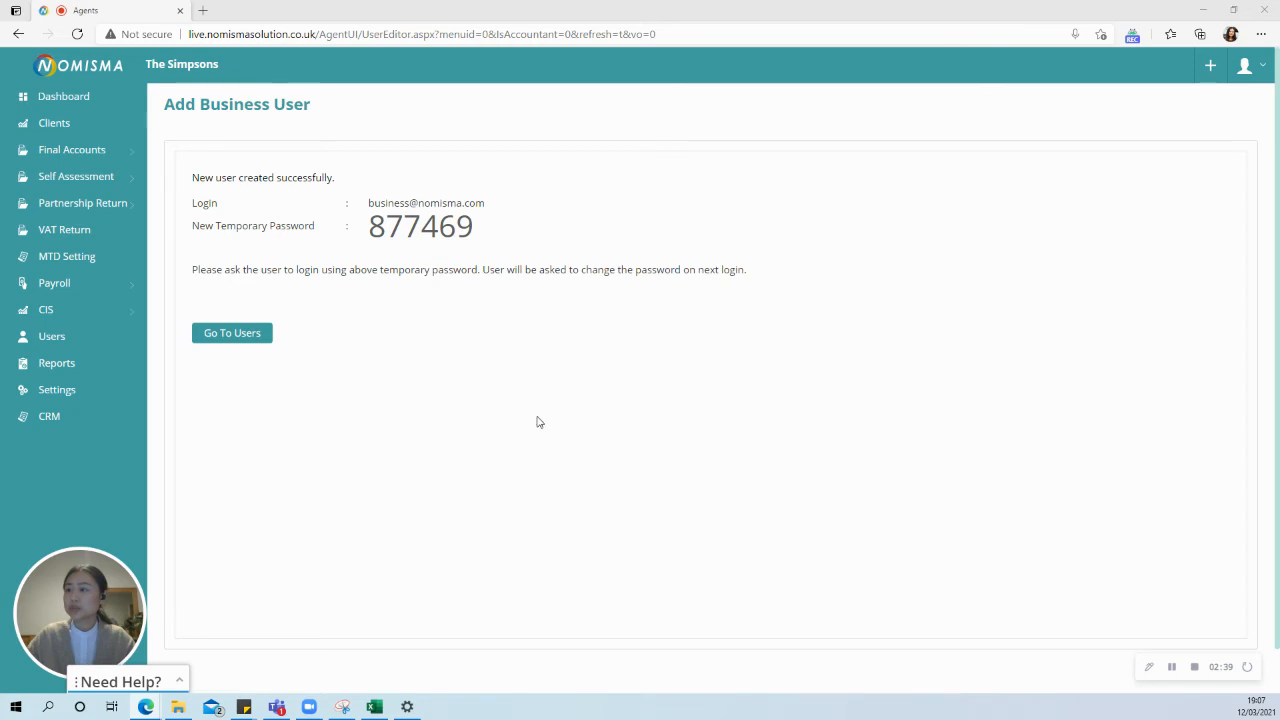
mouse_move(51, 336)
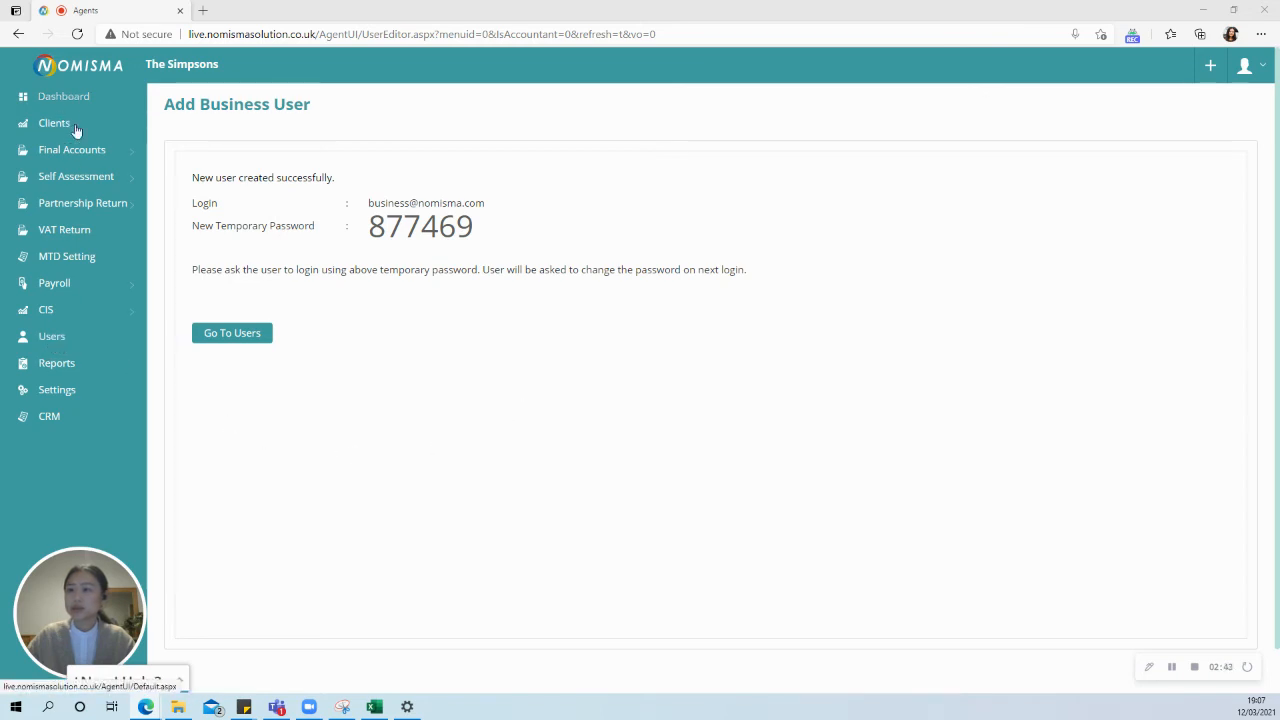
Go to the Users list from the left sidebar.
left_click(51, 336)
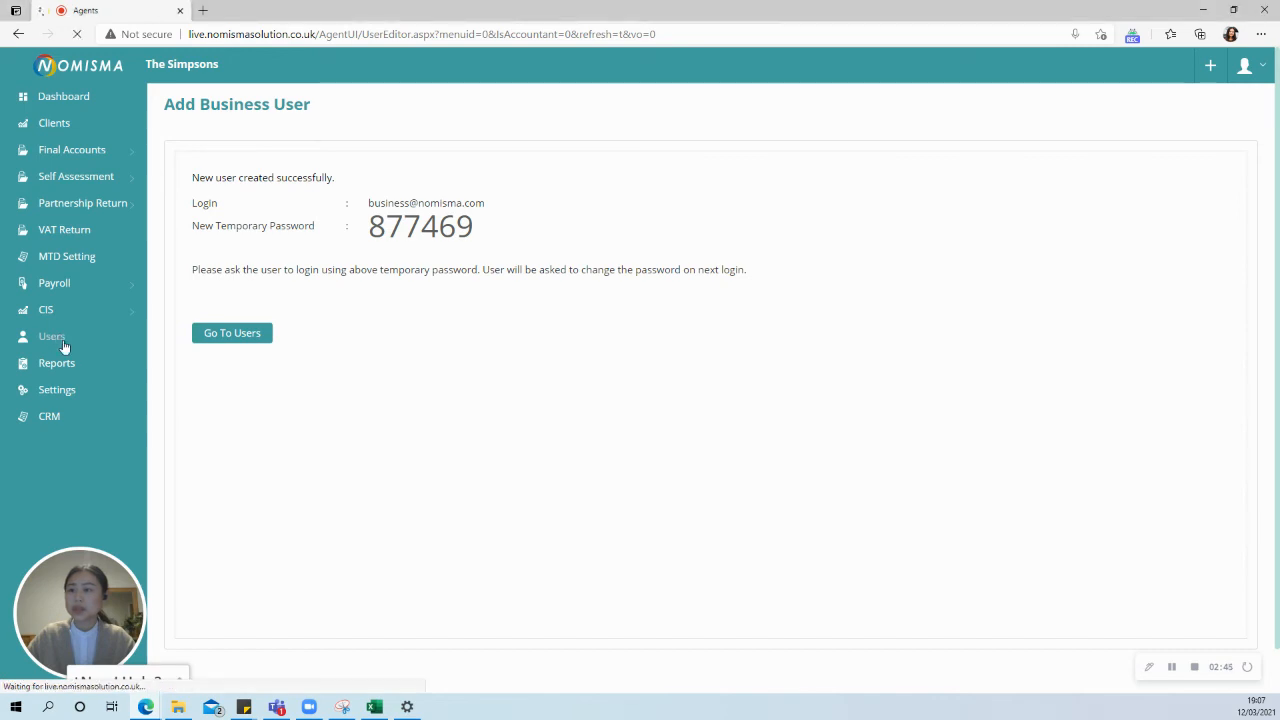
Check the New Business row in the Users table and begin assigning it a business.
left_click(231, 332)
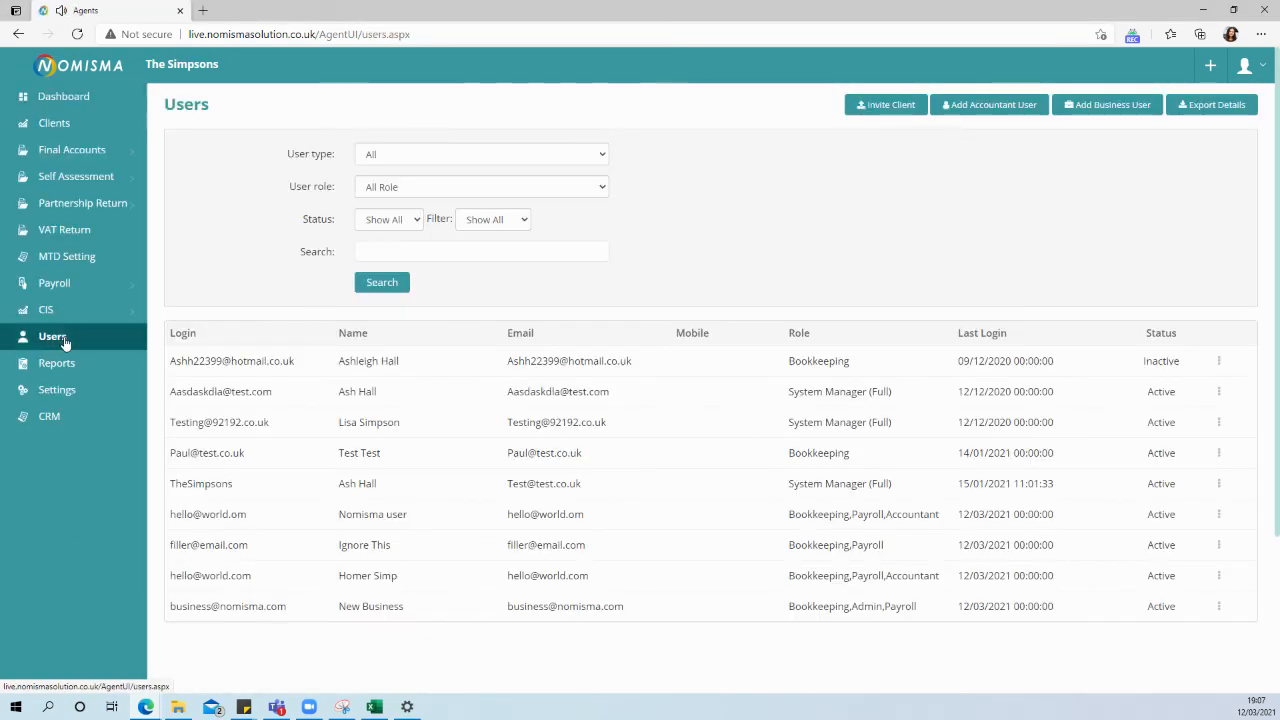
scroll("down", 3)
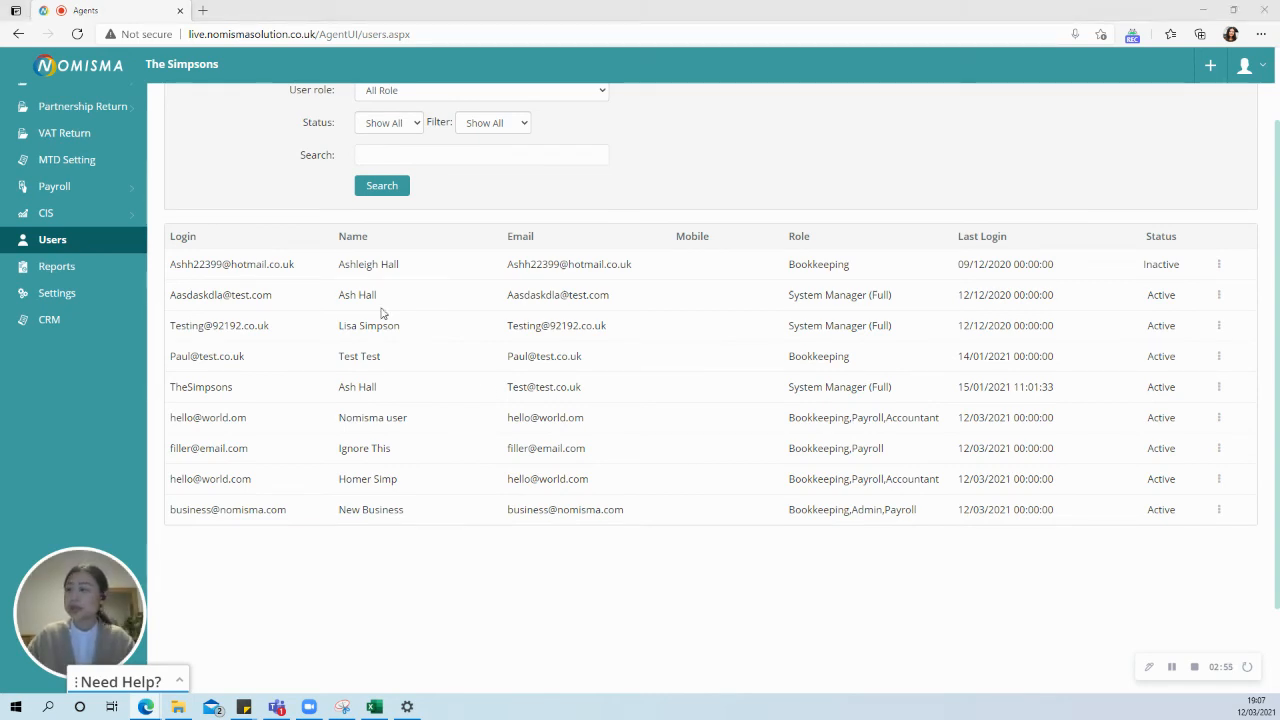
scroll("up", 3)
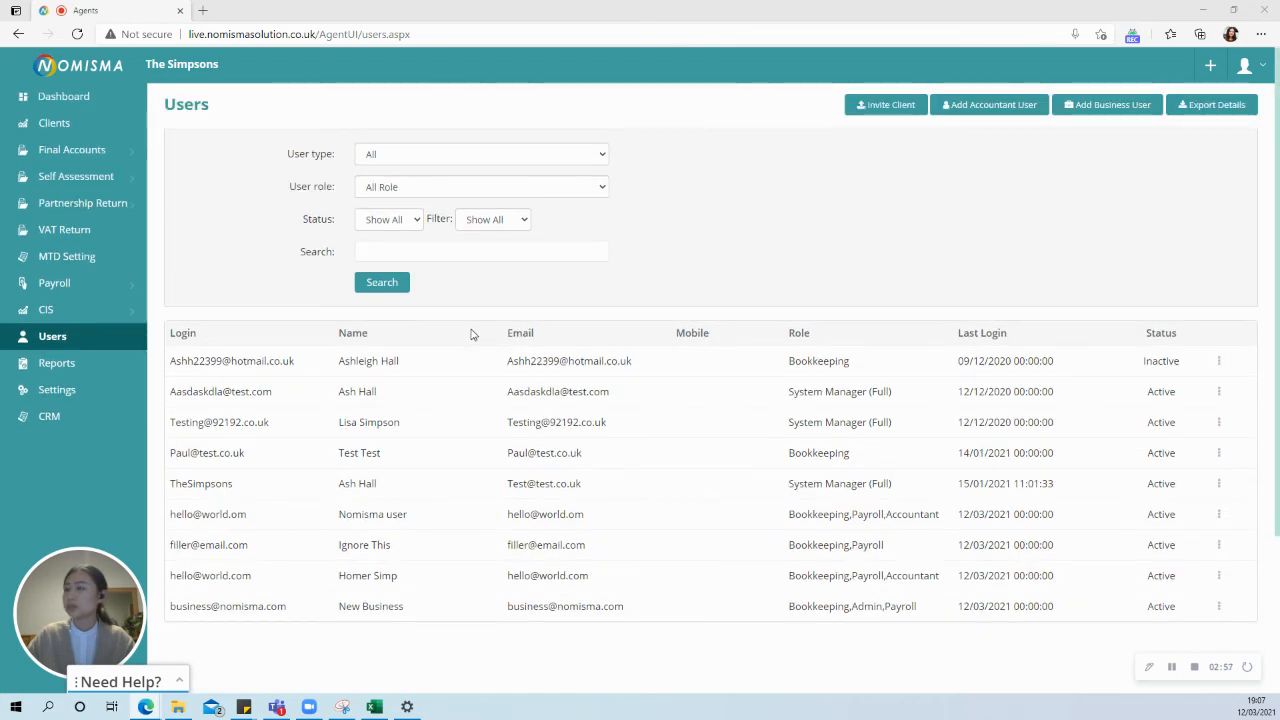
scroll("down", 3)
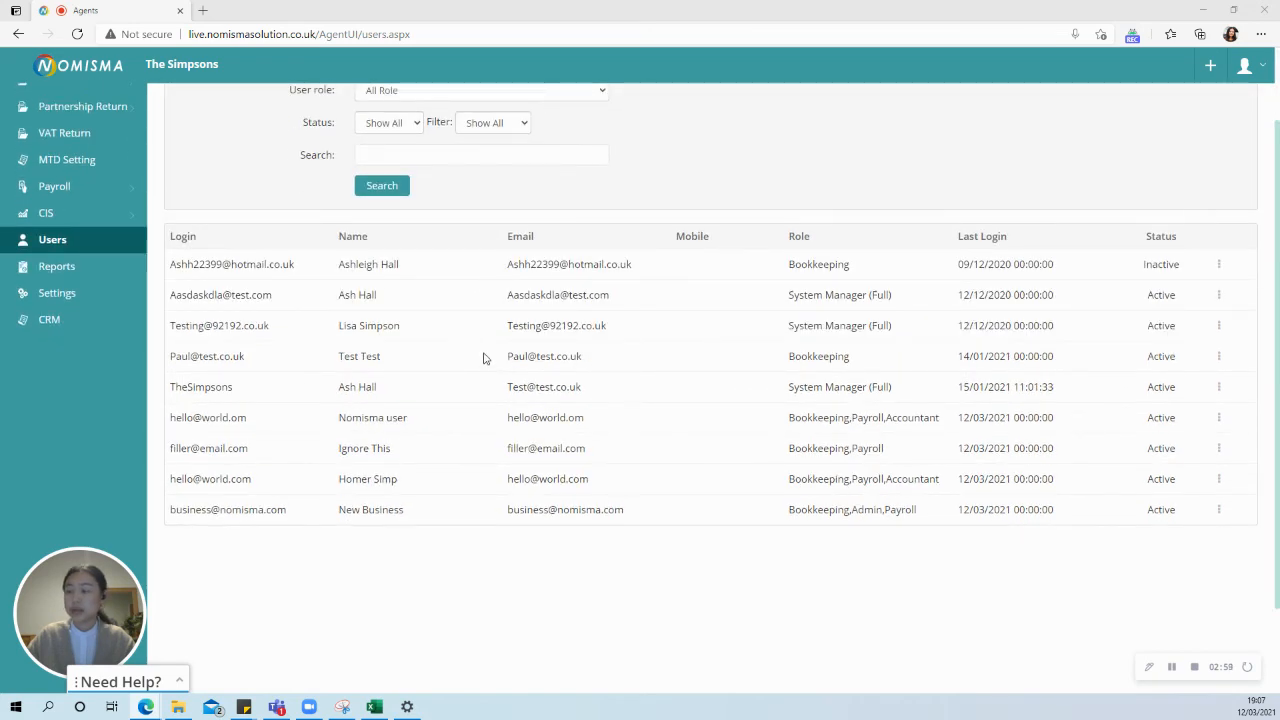
mouse_move(465, 512)
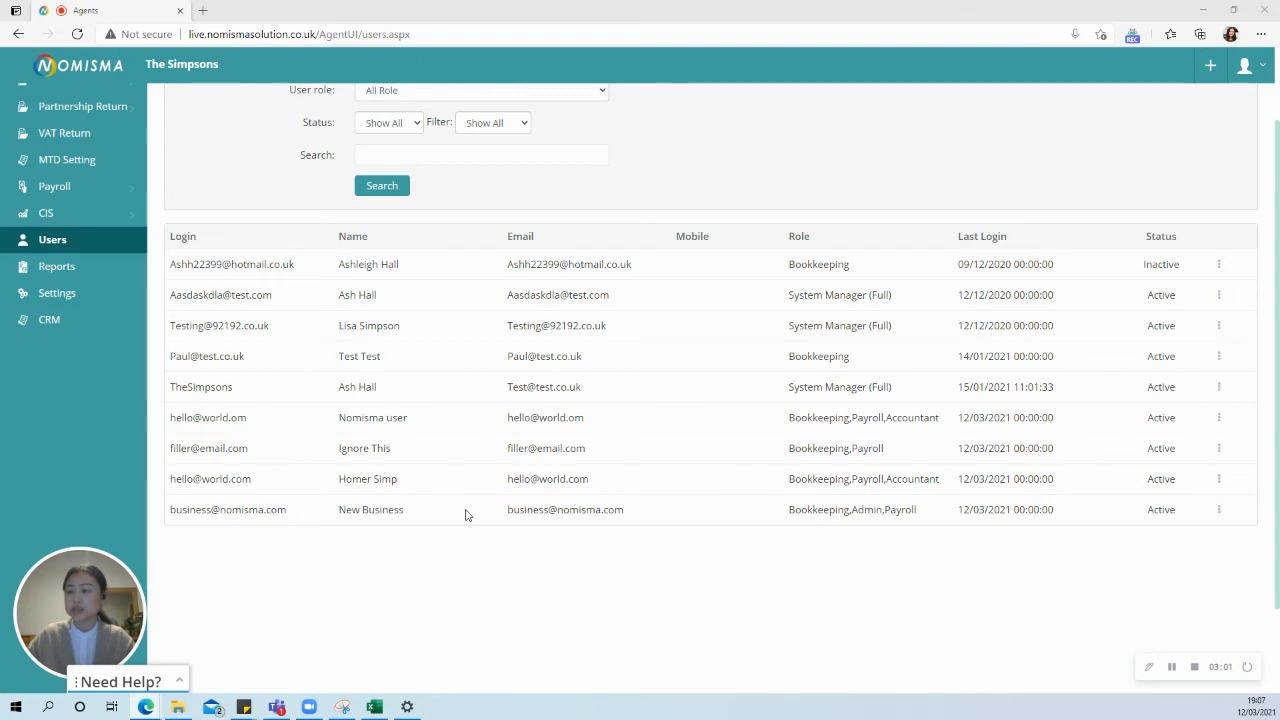
mouse_move(5, 530)
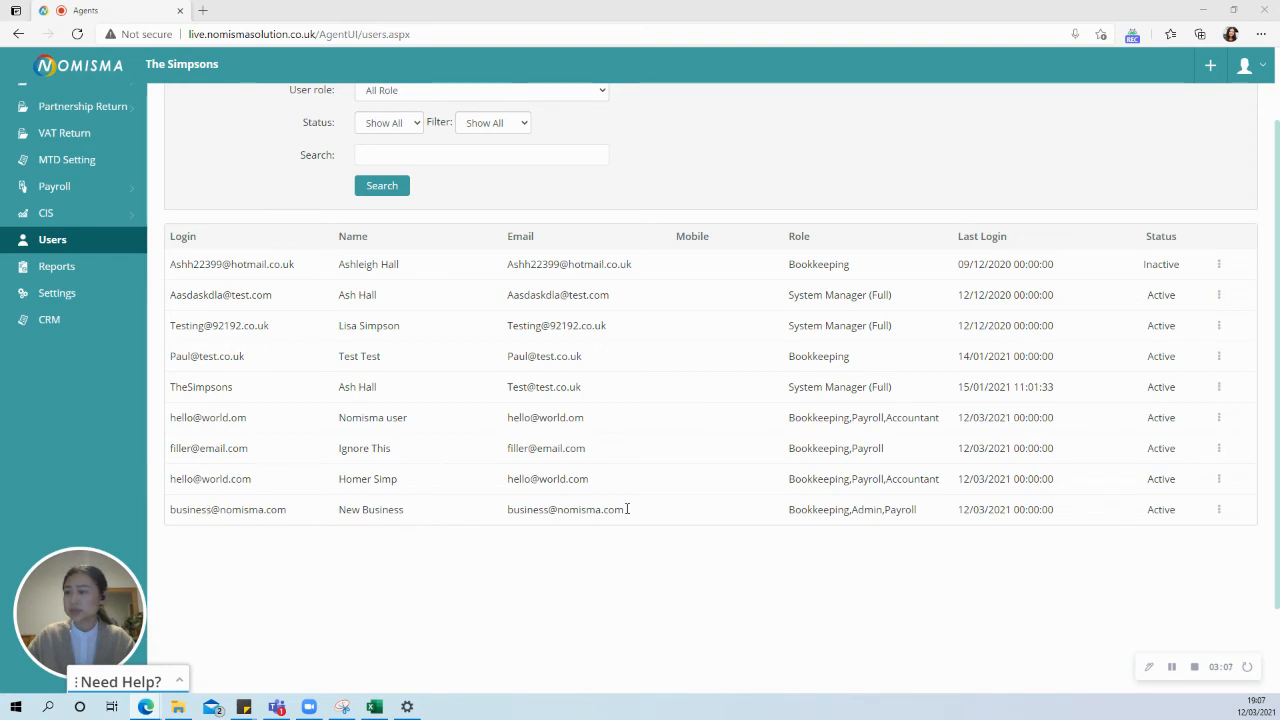
mouse_move(1069, 511)
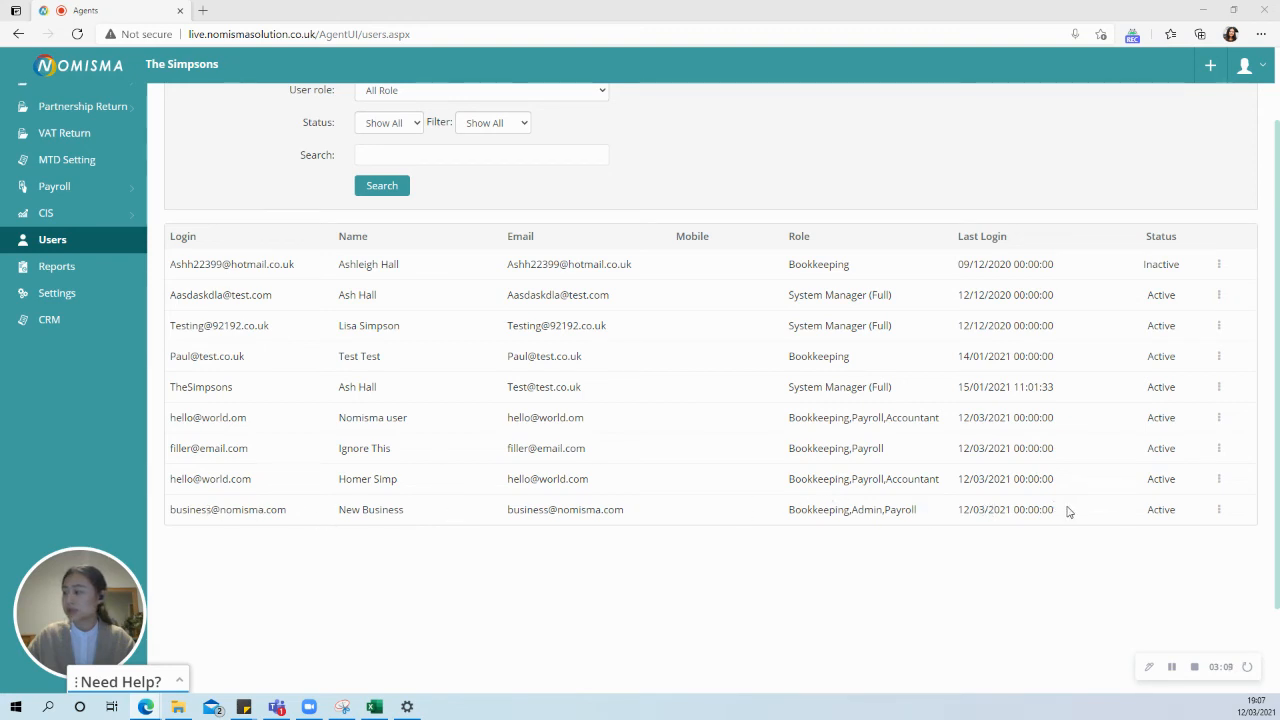
left_click(1219, 509)
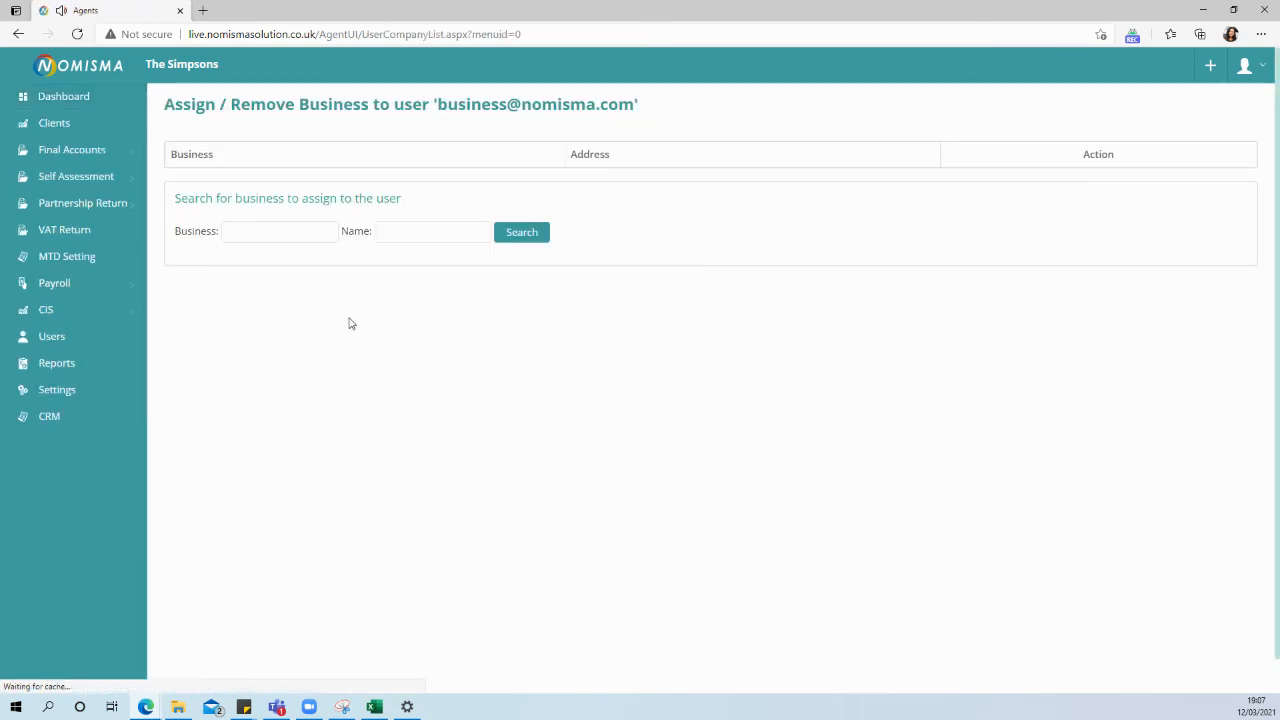
Search businesses for 'kwik' and assign KWIK-E-MART LTD.
type("k")
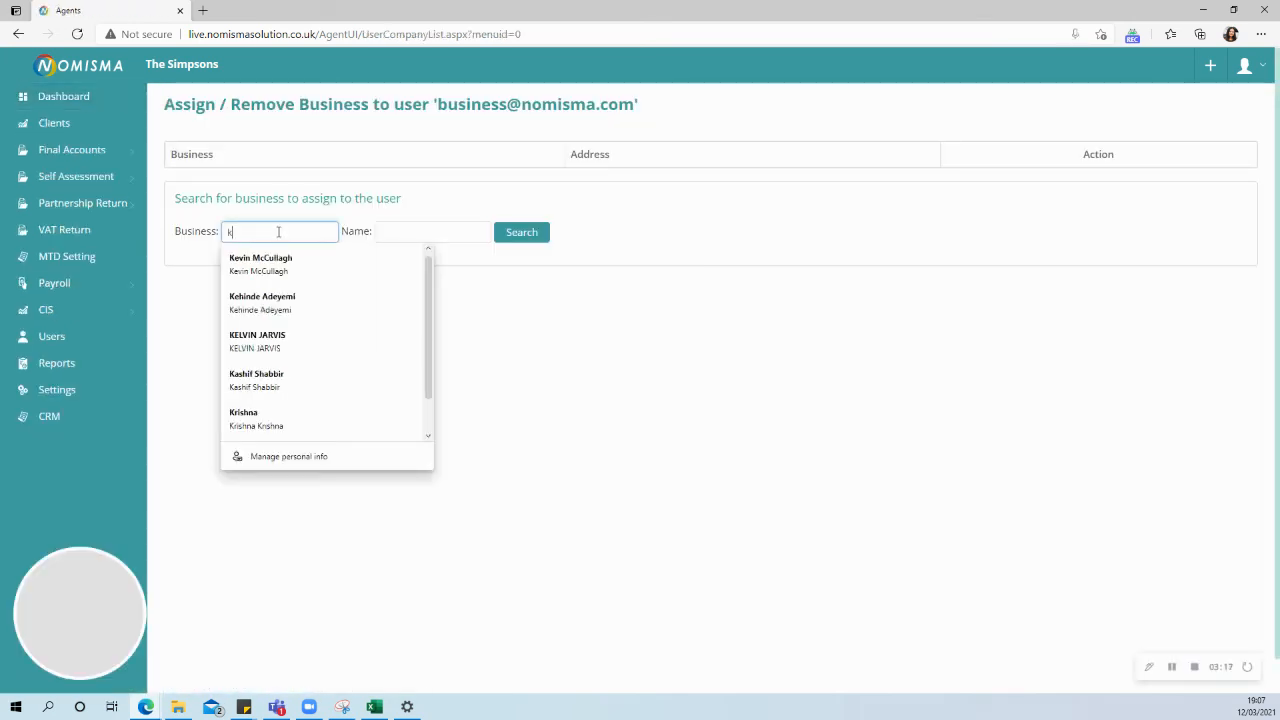
type("wik")
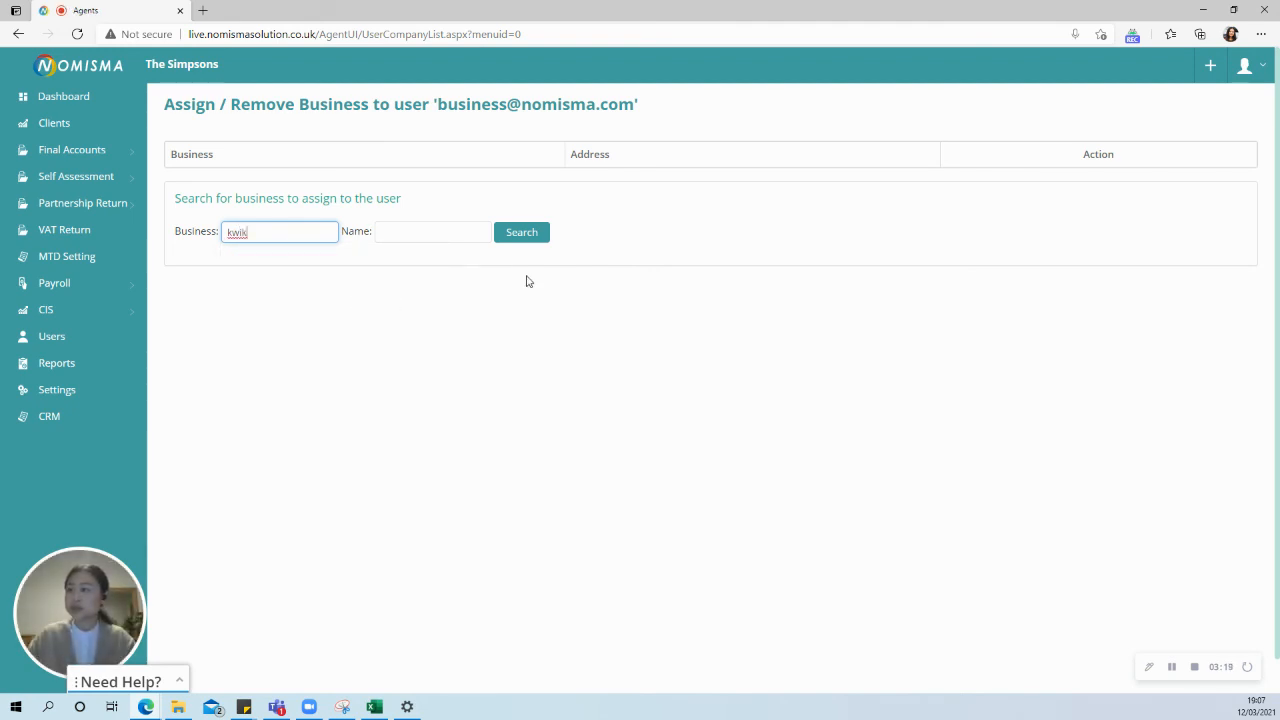
left_click(521, 232)
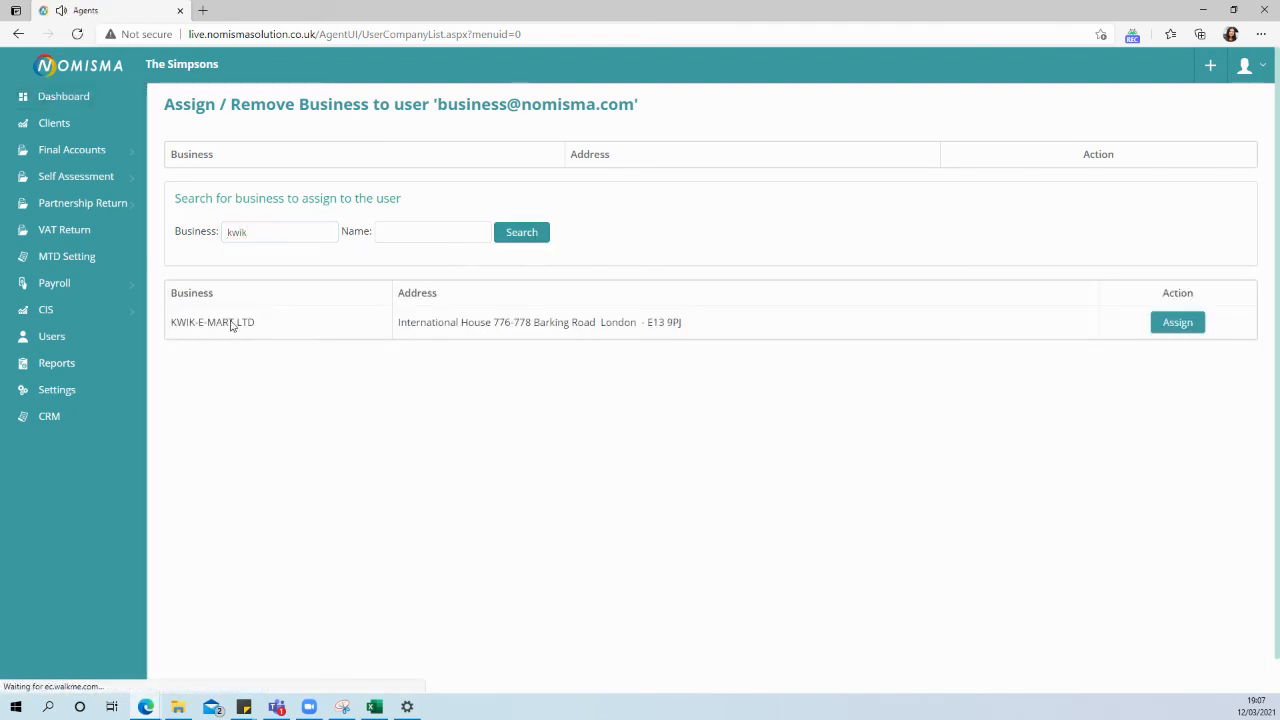
left_click(1177, 322)
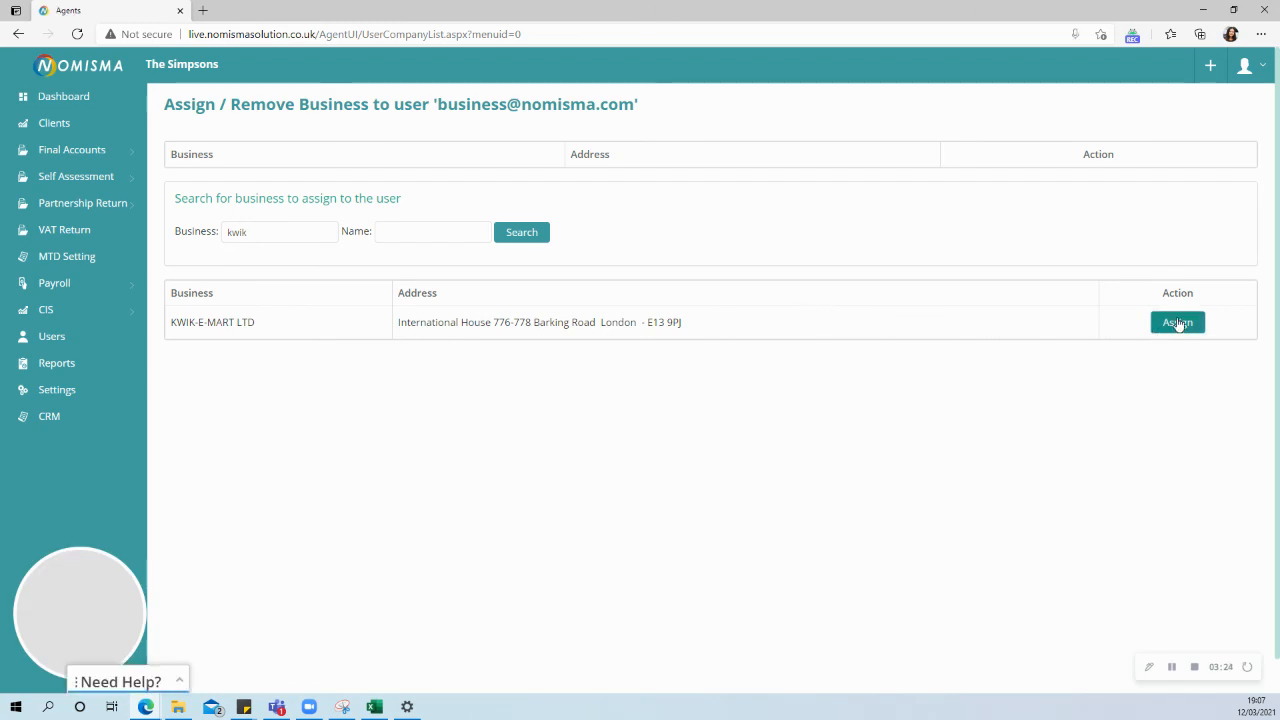
left_click(1177, 322)
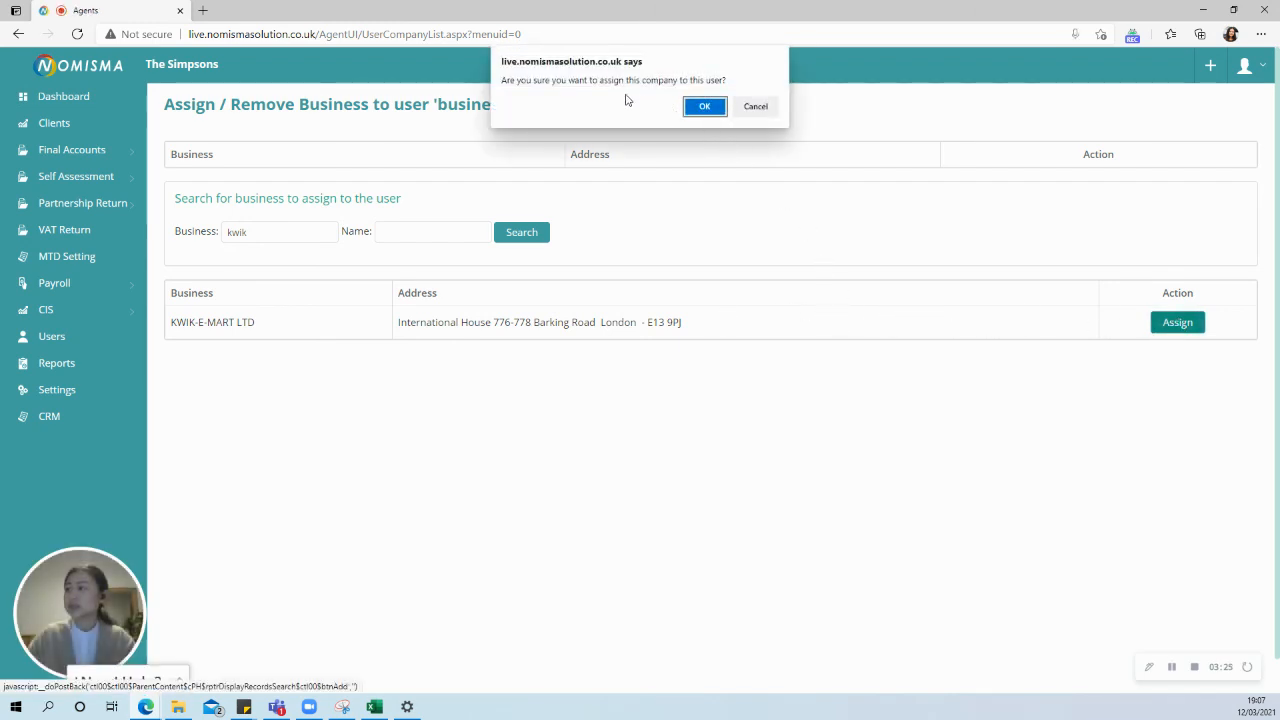
left_click(755, 106)
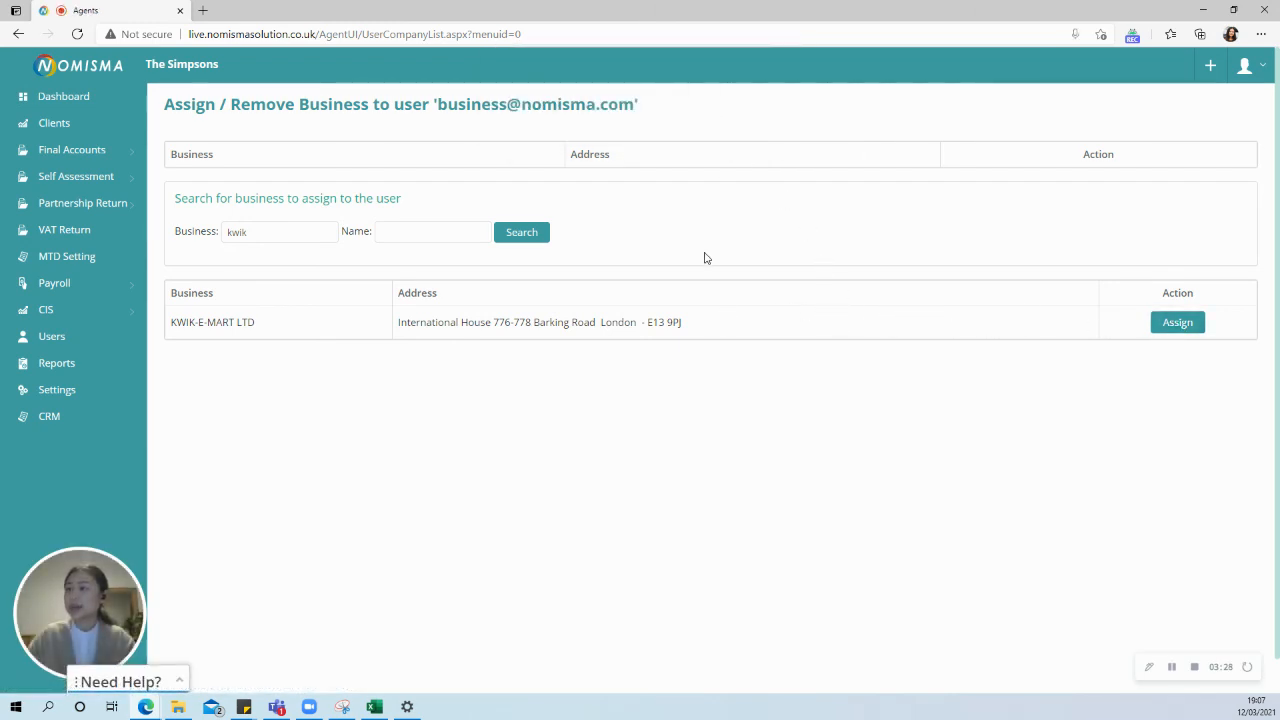
left_click(1177, 321)
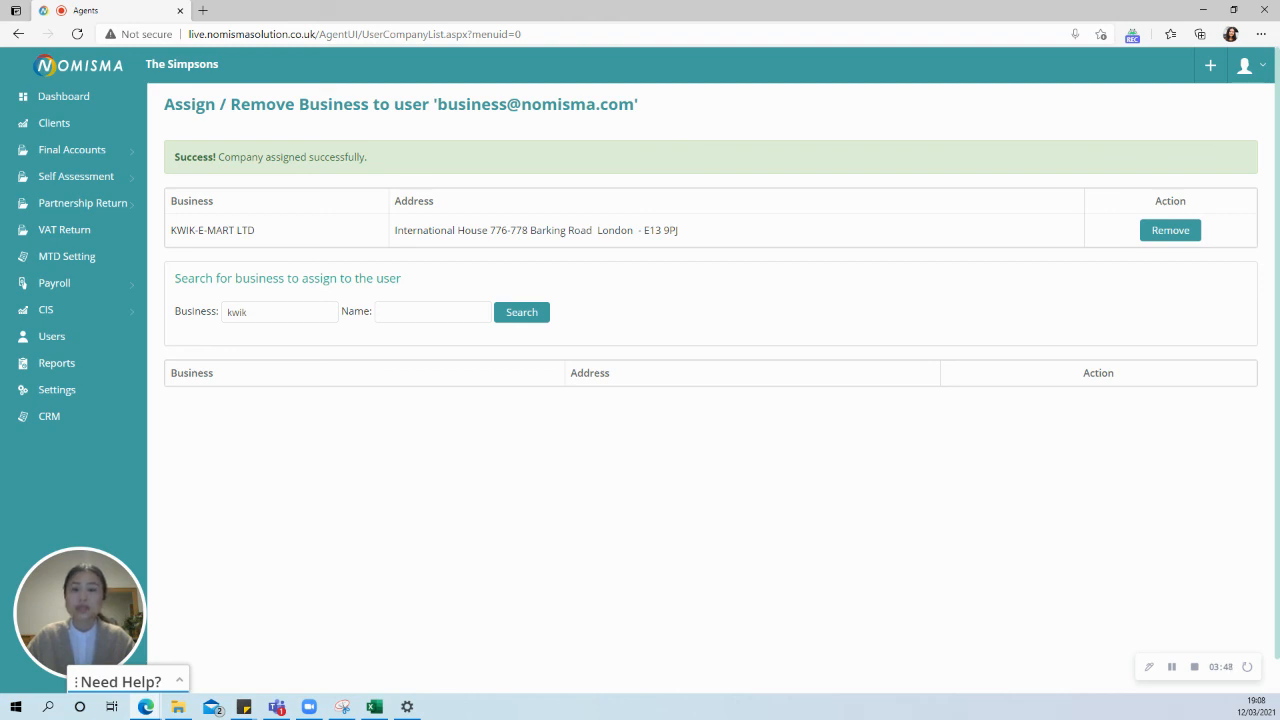
mouse_move(1135, 116)
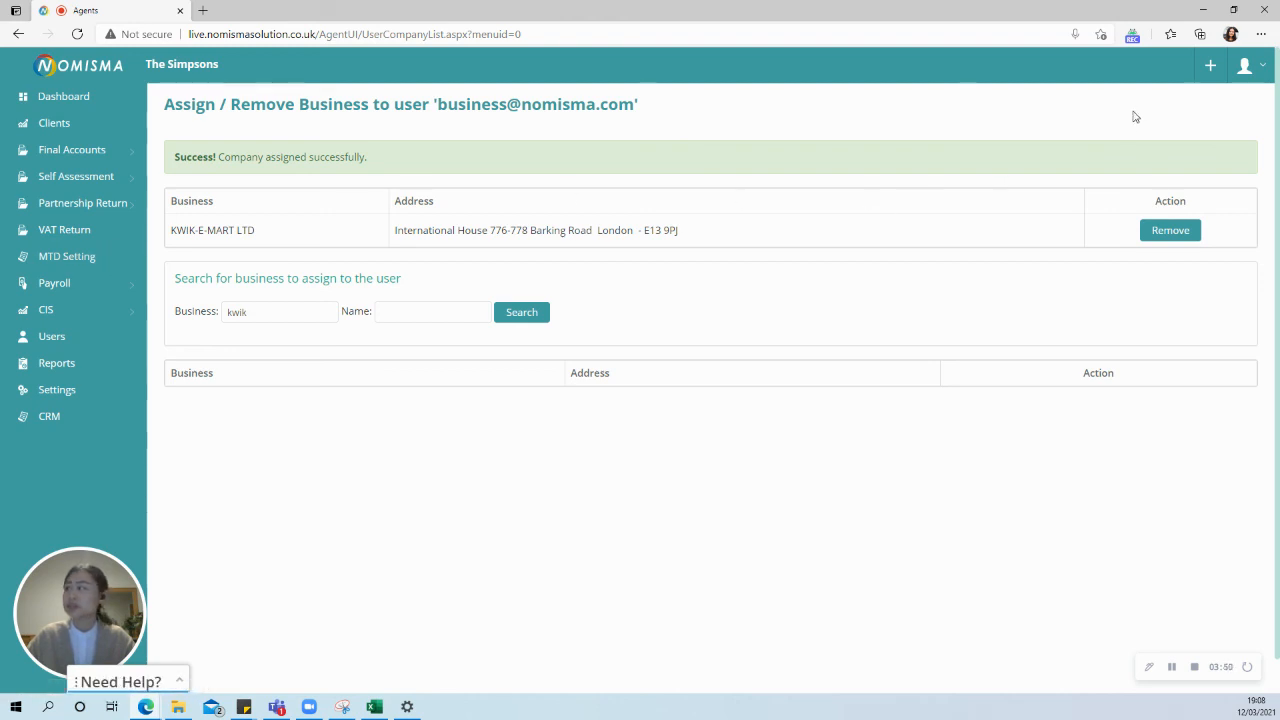